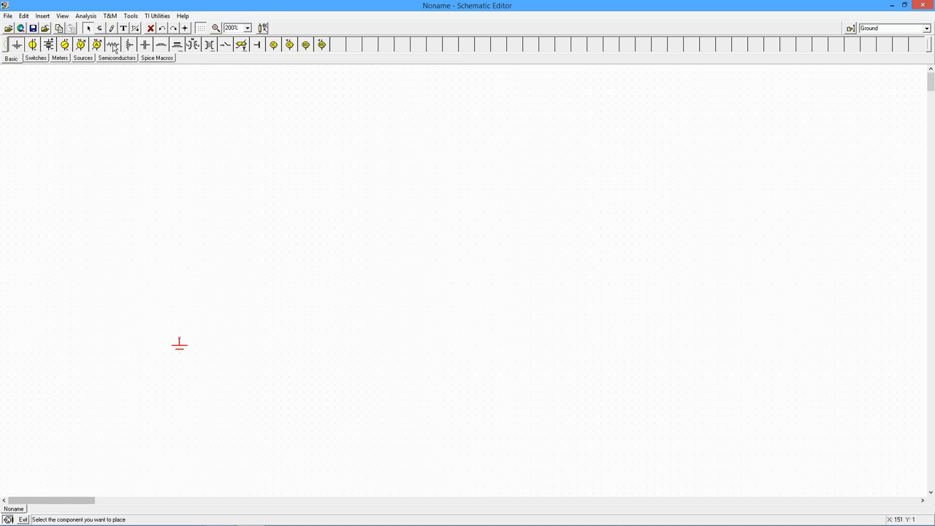
# Place resistor R1 and capacitor C1, setting C1's capacitance to 100n.
pyautogui.click(112, 45)
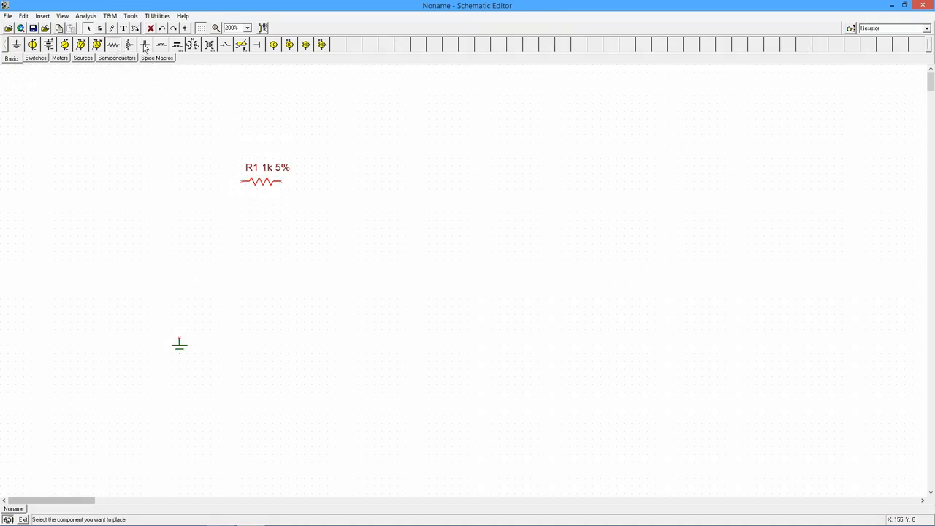
pyautogui.click(146, 45)
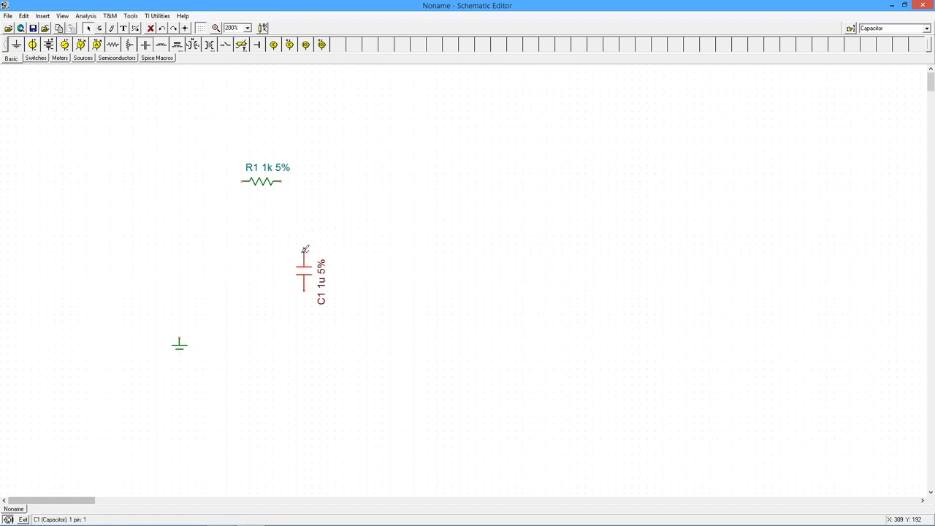
pyautogui.doubleClick(304, 274)
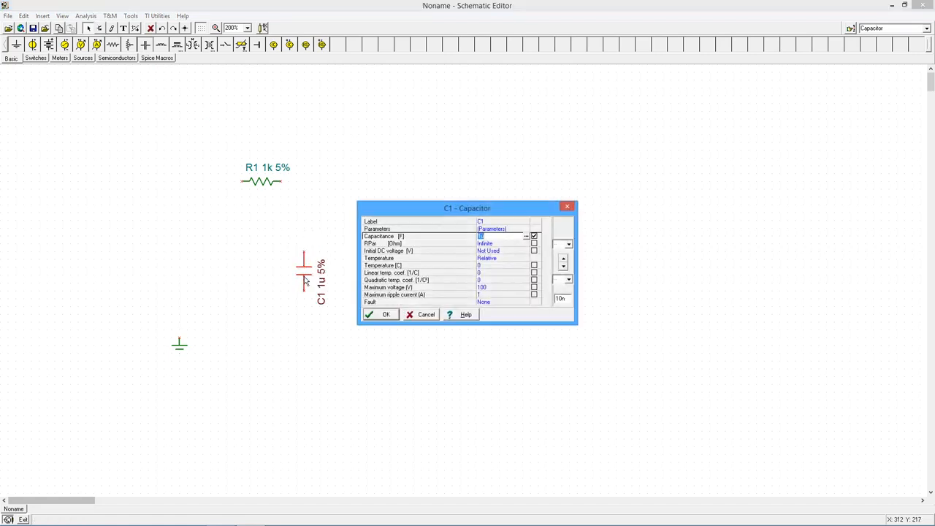
pyautogui.write('100')
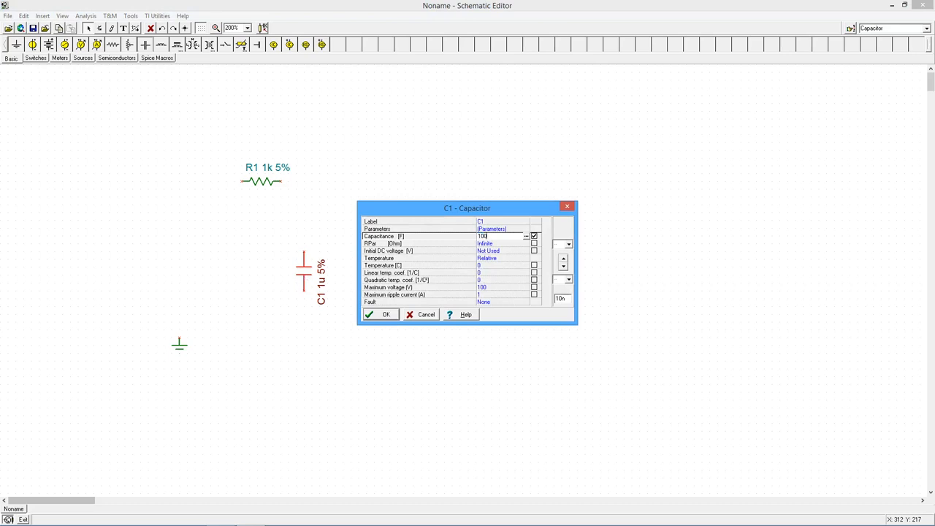
pyautogui.click(386, 314)
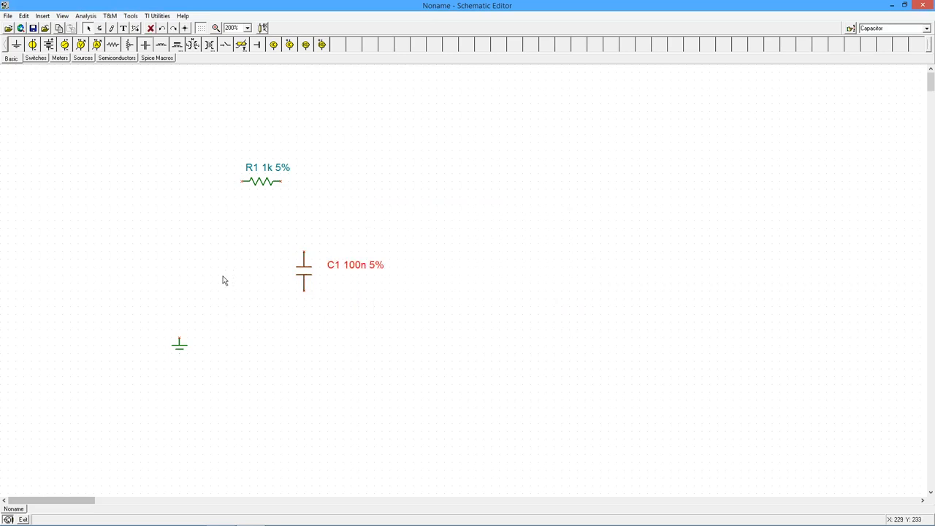
pyautogui.moveTo(193, 143)
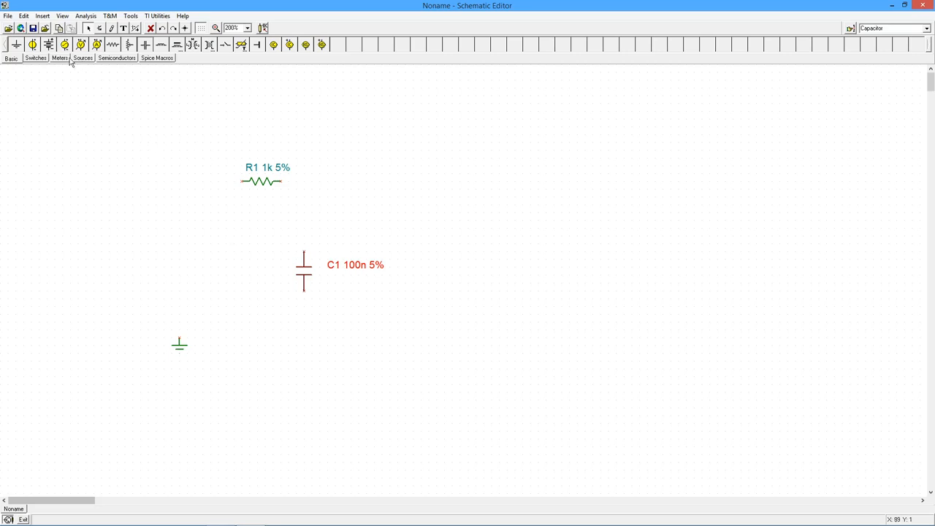
# Place voltage generator VG1 from the Sources components, left of the capacitor.
pyautogui.click(82, 58)
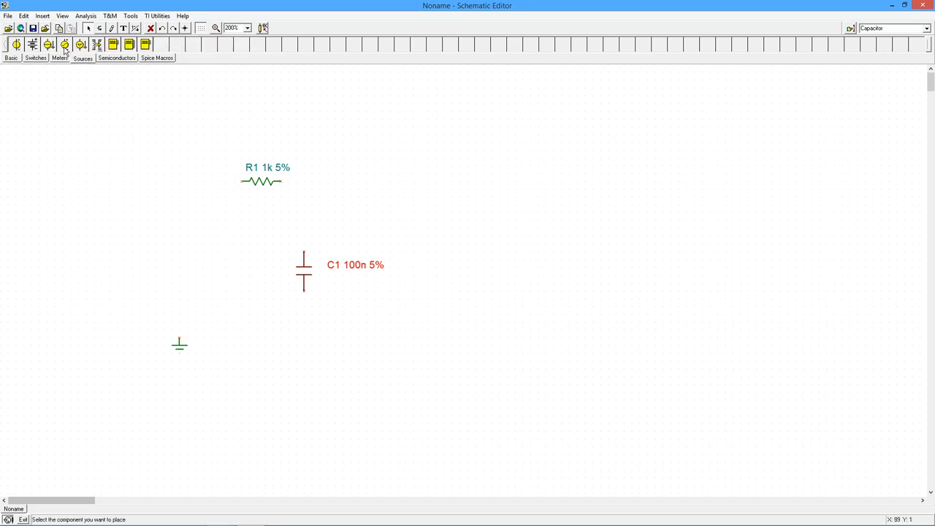
pyautogui.click(64, 45)
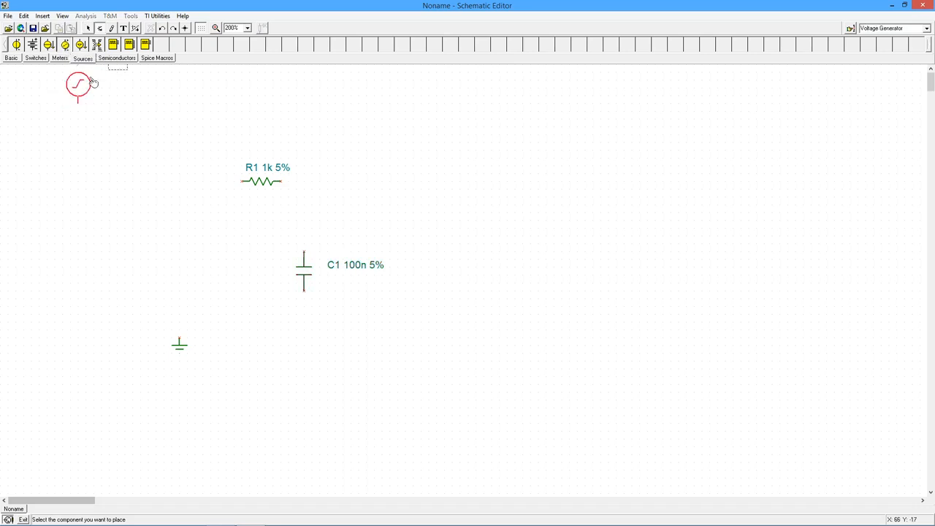
pyautogui.moveTo(78, 84); pyautogui.dragTo(179, 263)
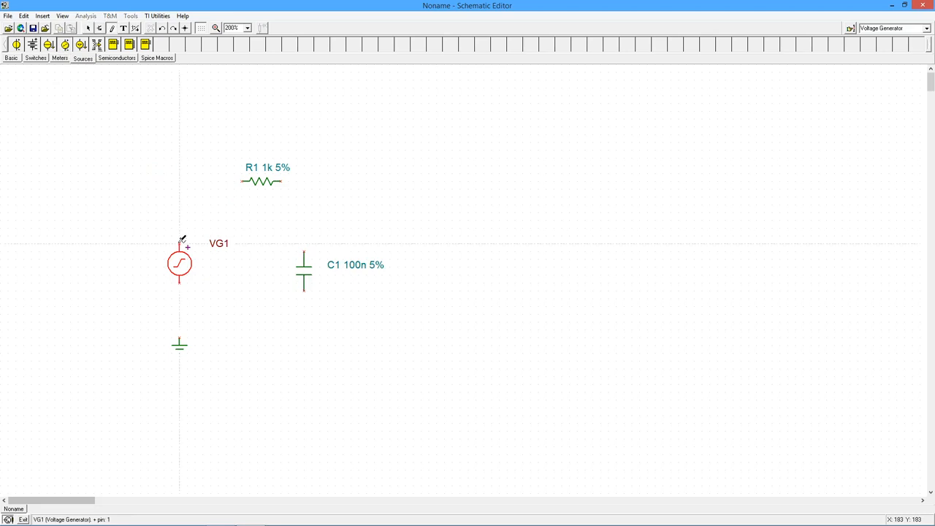
# Wire VG1 to R1, R1 to C1, and C1 back to ground.
pyautogui.moveTo(179, 239); pyautogui.dragTo(245, 181)
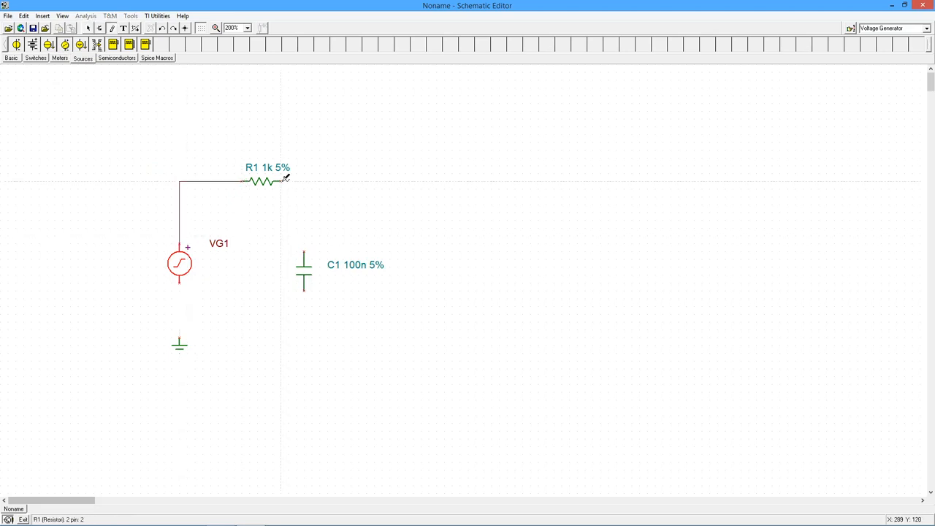
pyautogui.moveTo(287, 180); pyautogui.dragTo(303, 252)
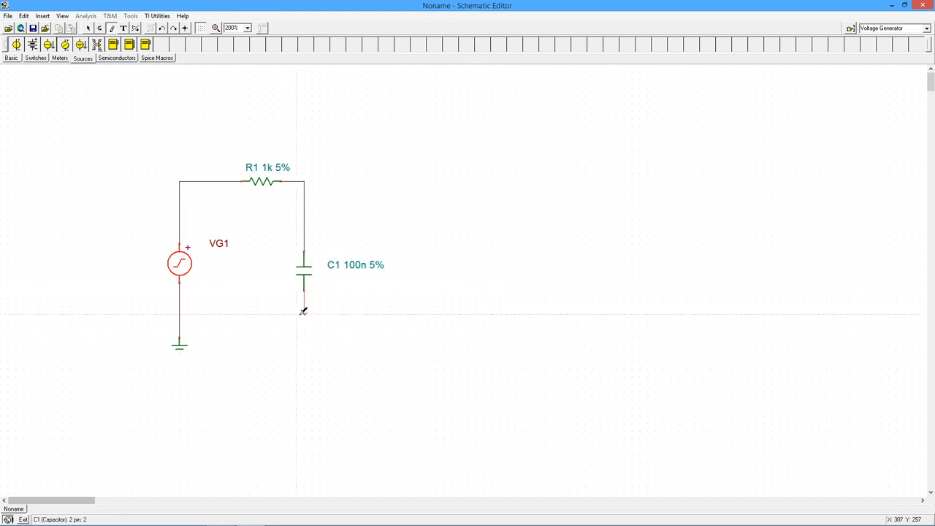
pyautogui.moveTo(303, 312); pyautogui.dragTo(180, 312)
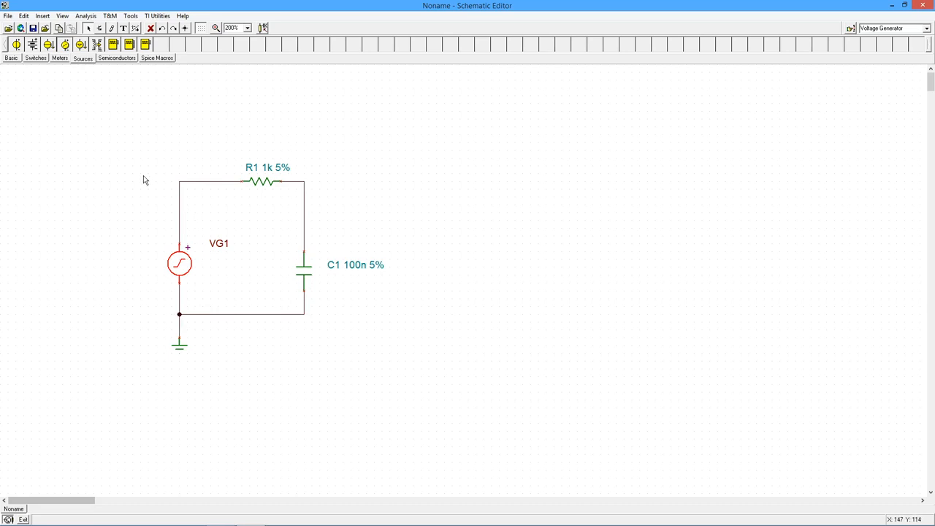
pyautogui.moveTo(101, 115)
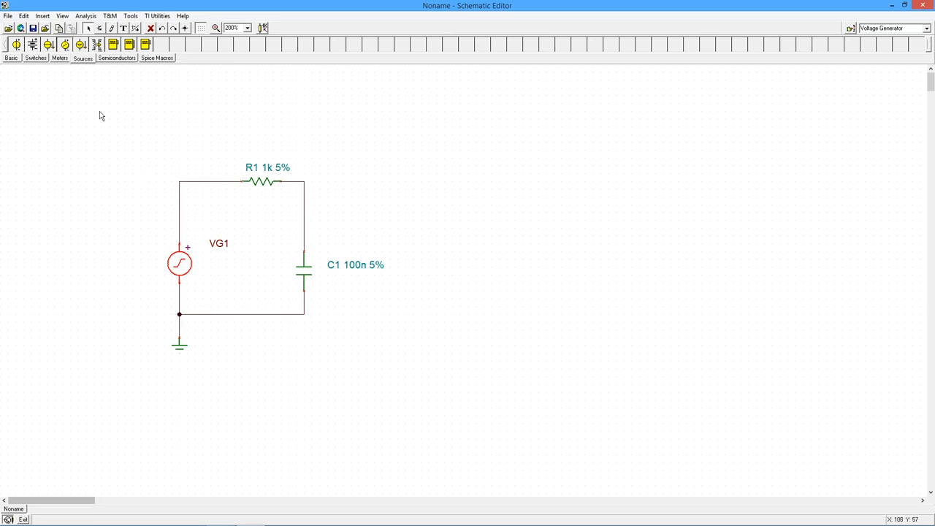
pyautogui.moveTo(64, 64)
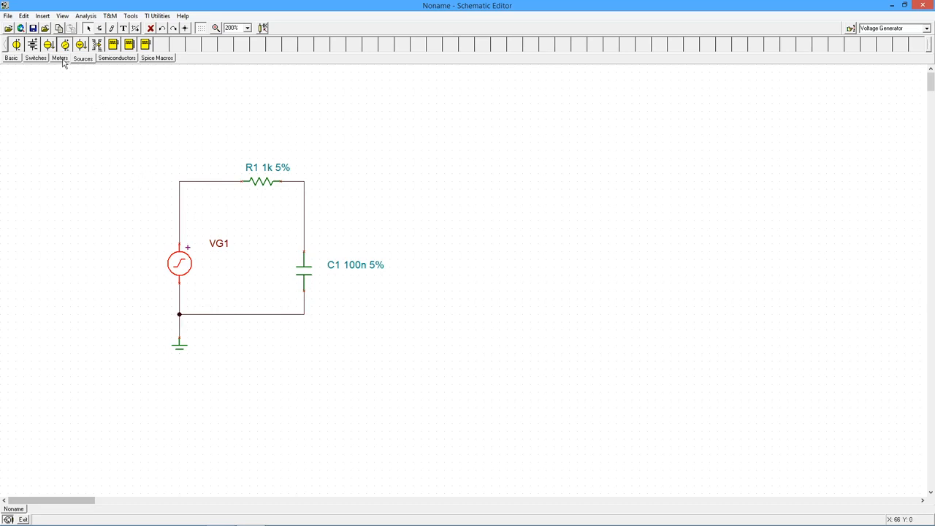
# Place voltage pin VF1 from the Meters components on the R1–C1 junction.
pyautogui.click(59, 58)
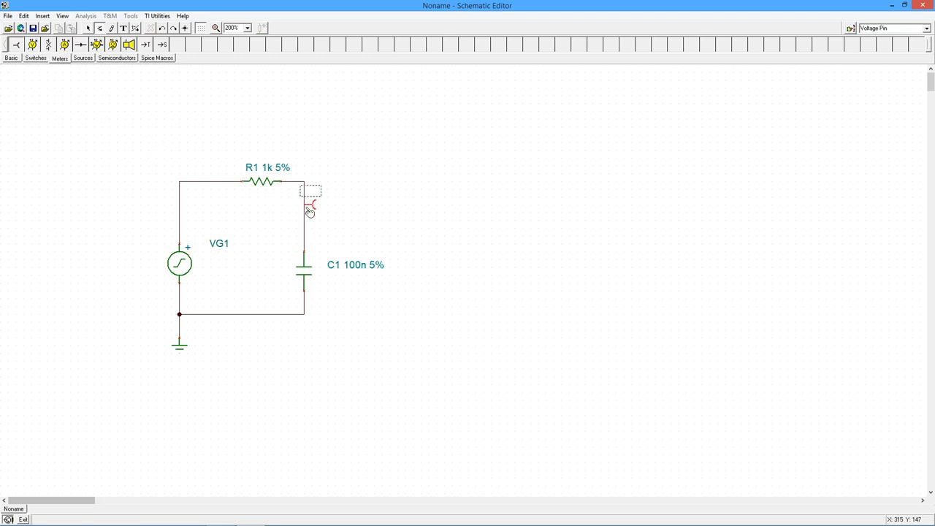
pyautogui.click(310, 193)
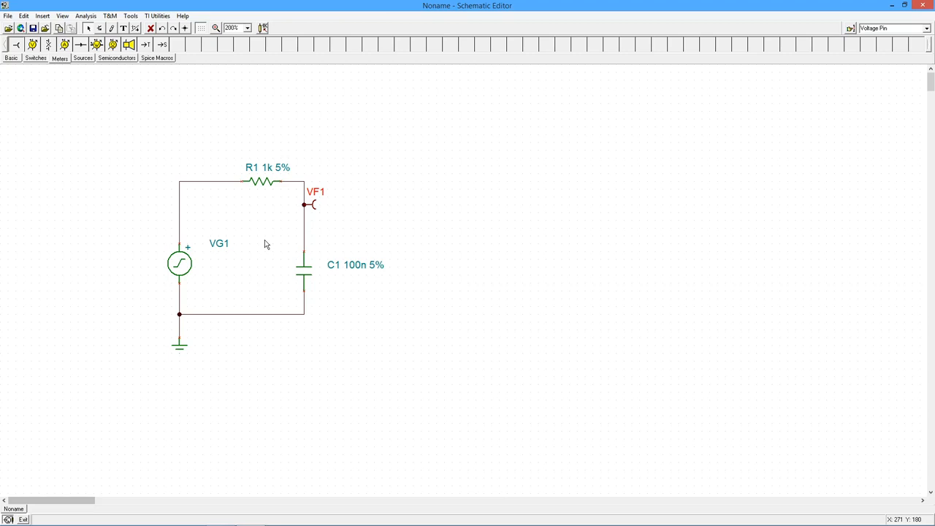
pyautogui.moveTo(87, 106)
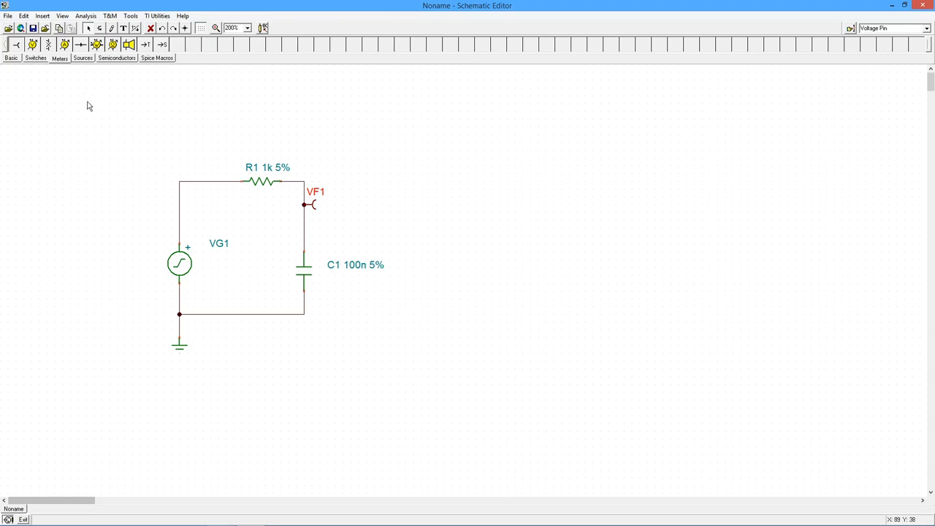
pyautogui.click(85, 15)
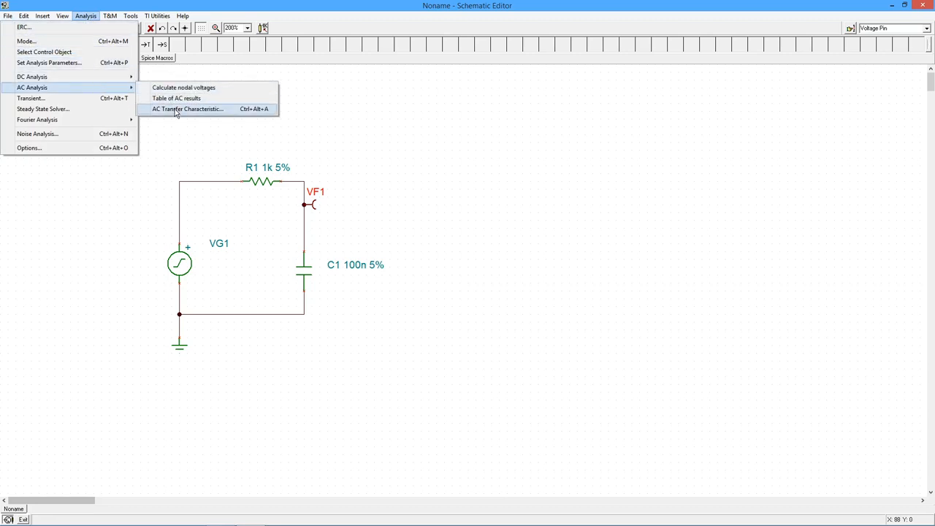
# Run AC Transfer Characteristic over 10 Hz–1MEG, logarithmic, amplitude and phase.
pyautogui.click(187, 108)
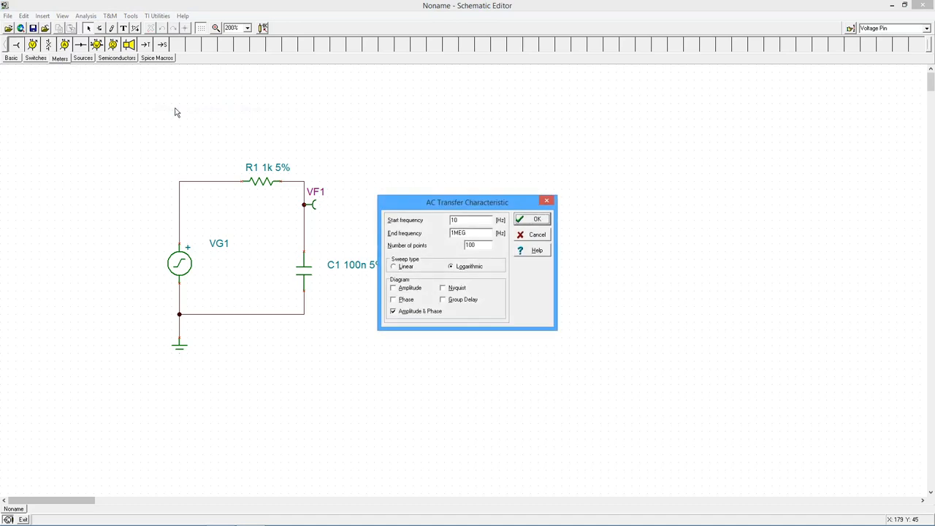
pyautogui.moveTo(346, 193)
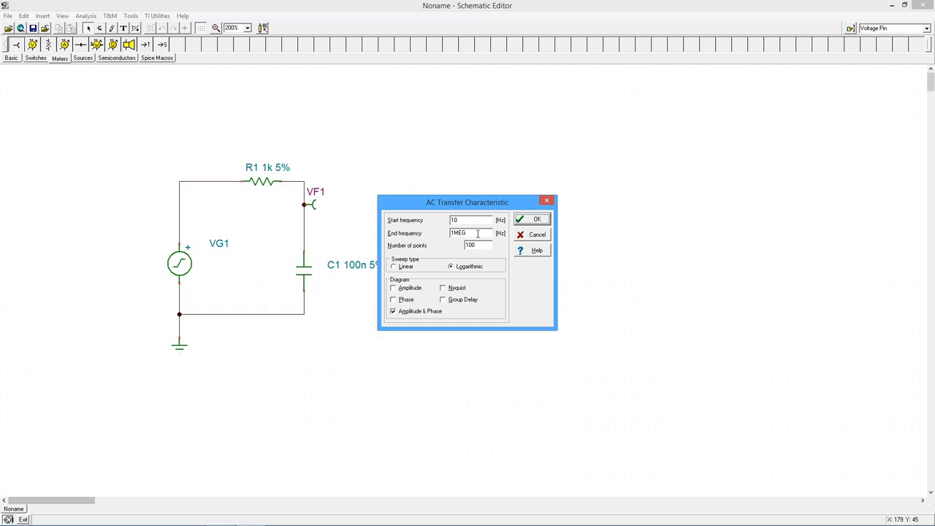
pyautogui.moveTo(481, 254)
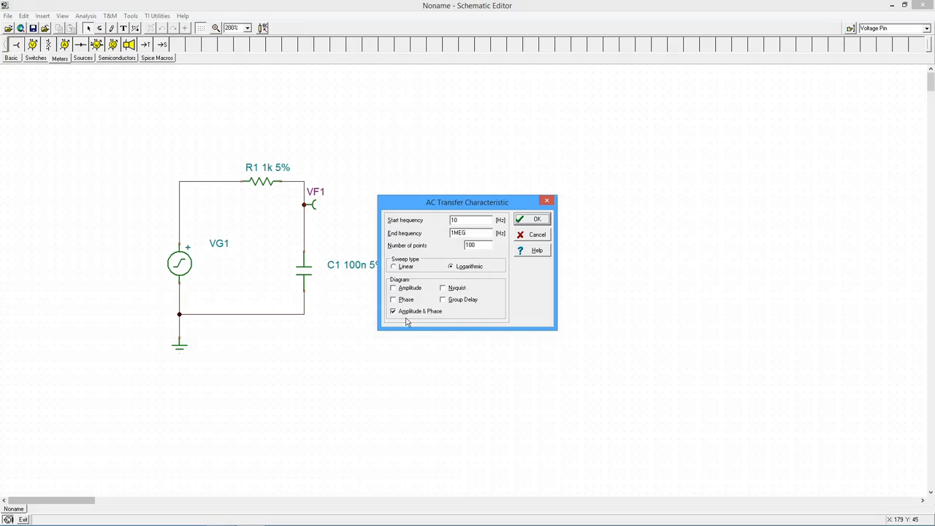
pyautogui.moveTo(427, 322)
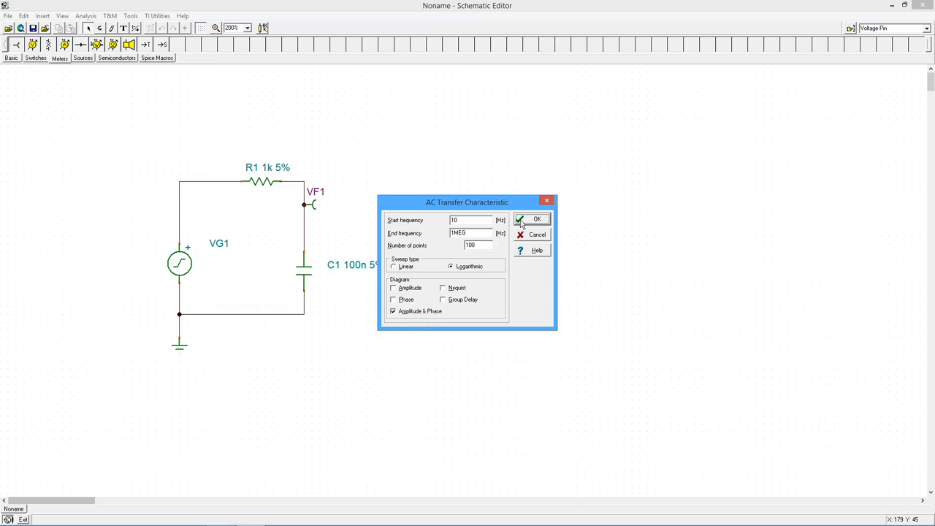
pyautogui.click(532, 220)
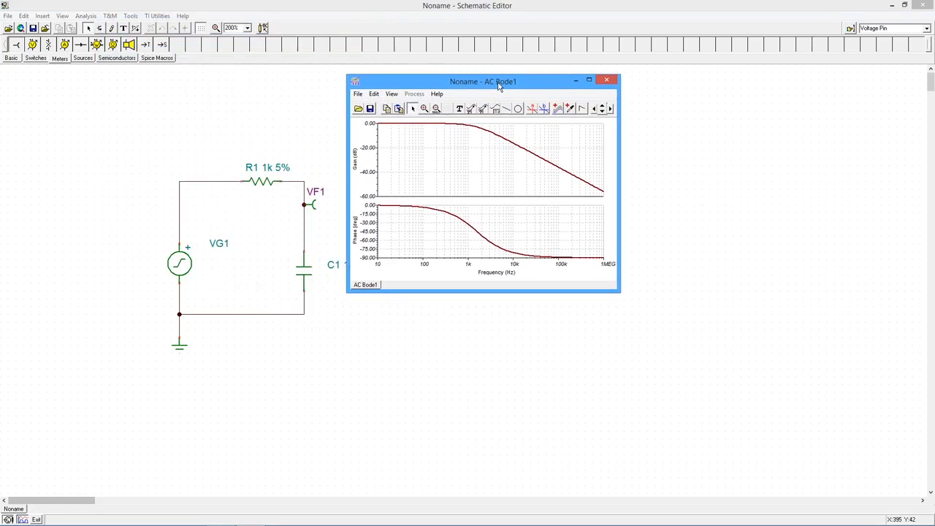
pyautogui.moveTo(621, 293); pyautogui.dragTo(777, 424)
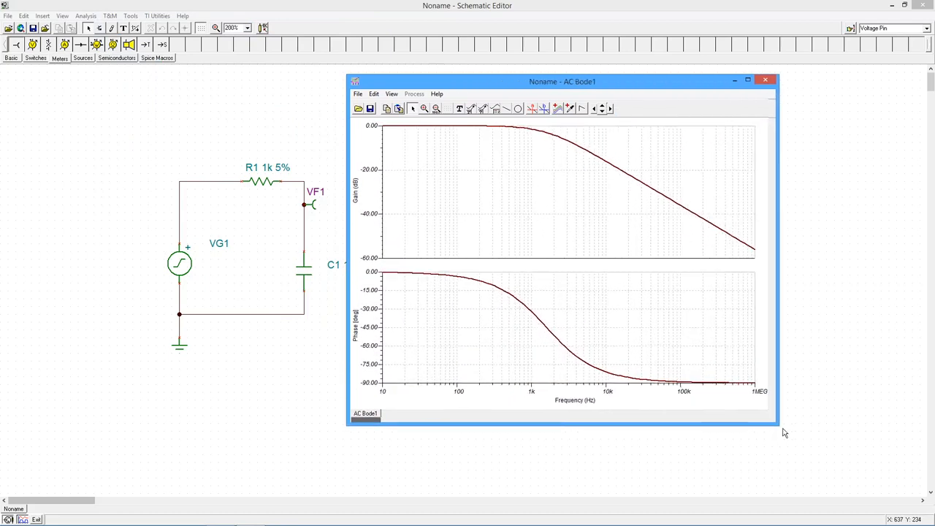
pyautogui.moveTo(777, 426); pyautogui.dragTo(868, 478)
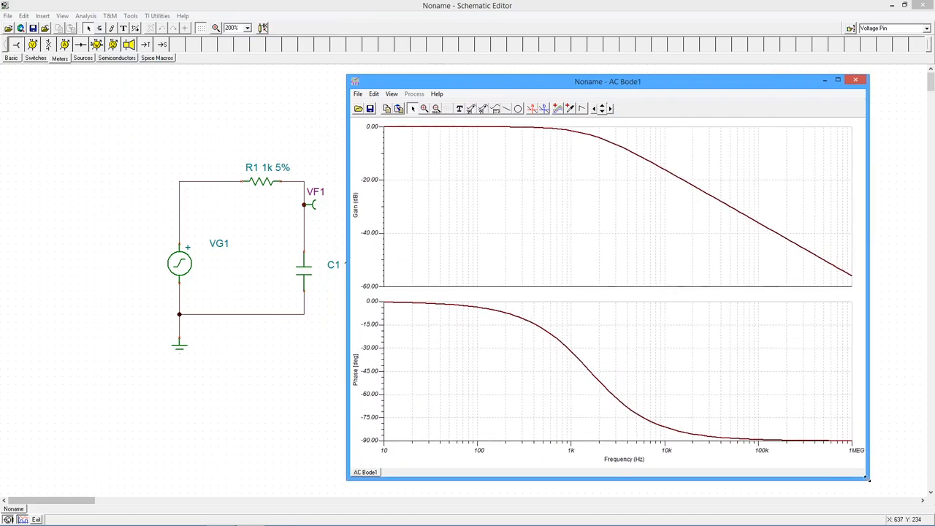
pyautogui.moveTo(466, 276)
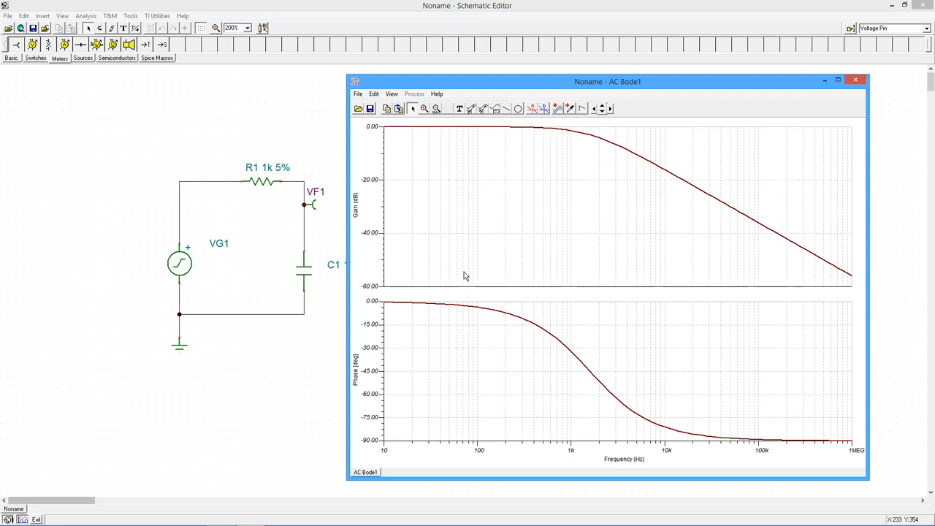
pyautogui.moveTo(554, 268)
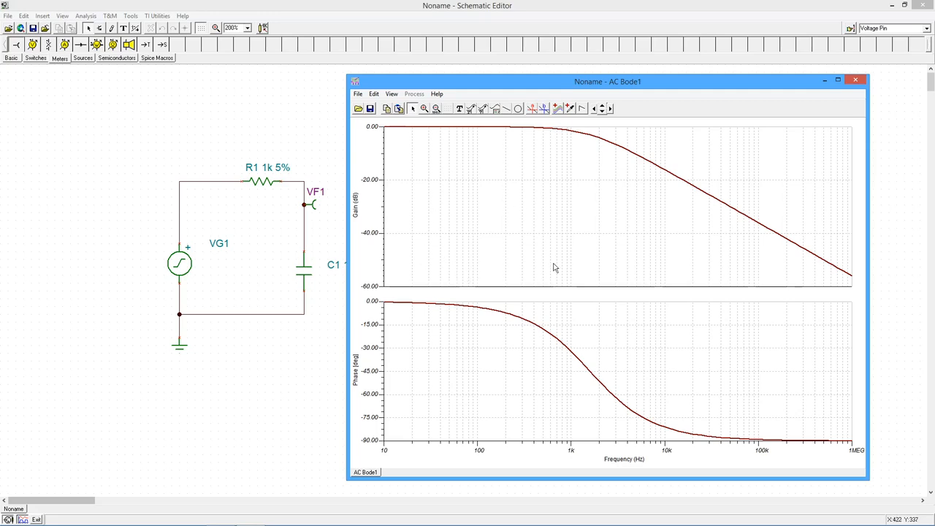
pyautogui.moveTo(594, 195)
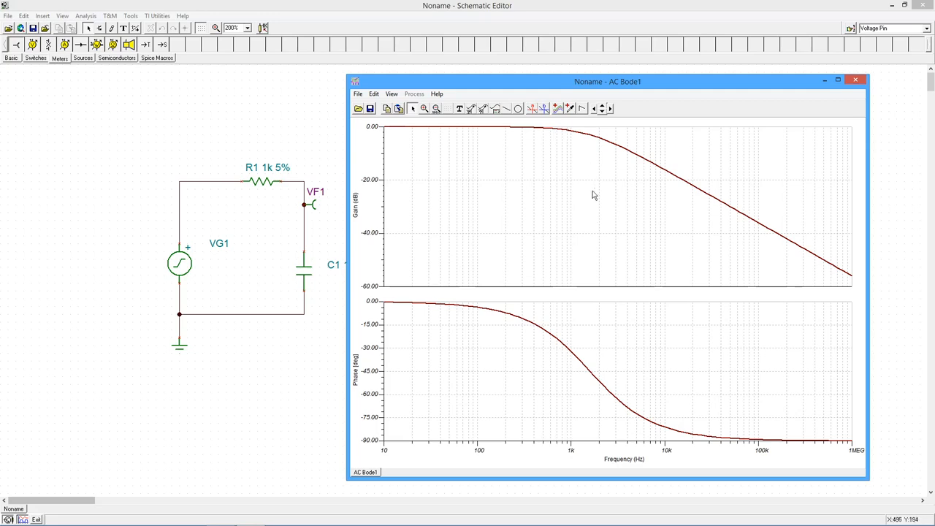
pyautogui.moveTo(520, 182)
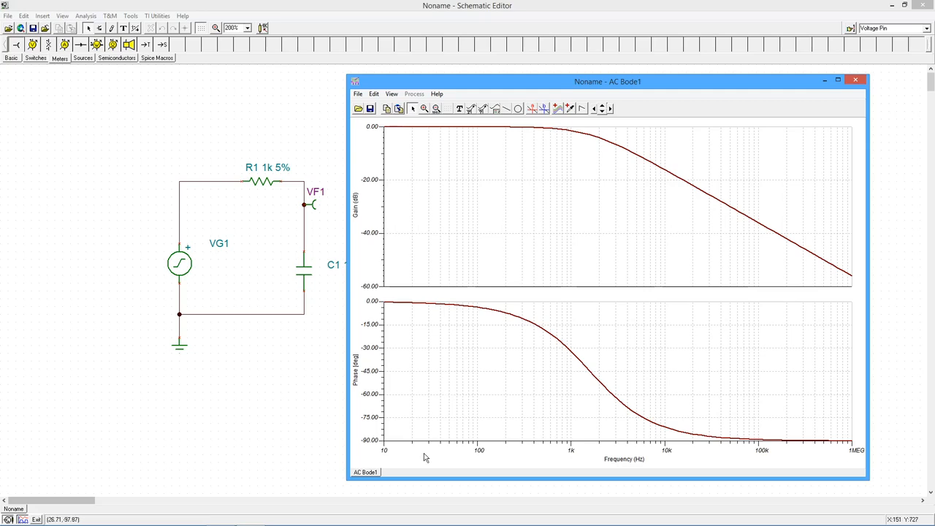
pyautogui.moveTo(717, 471)
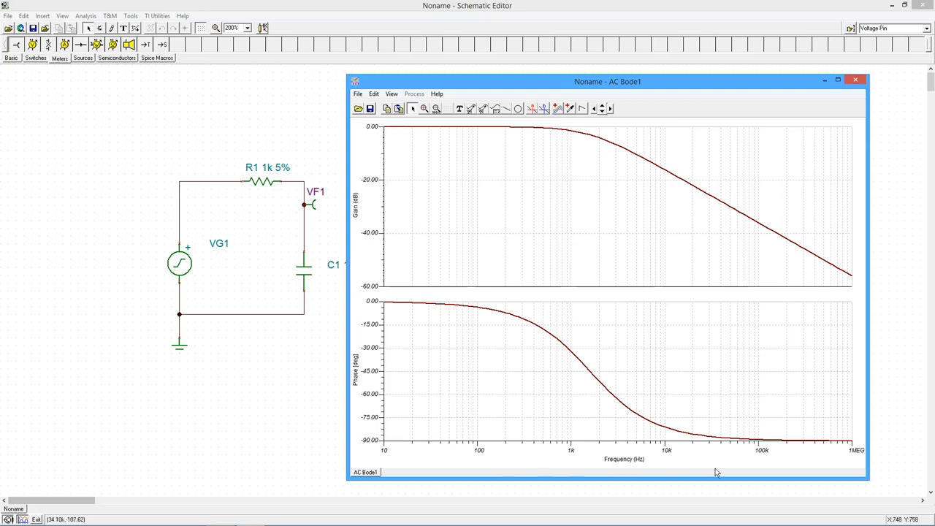
pyautogui.moveTo(784, 456)
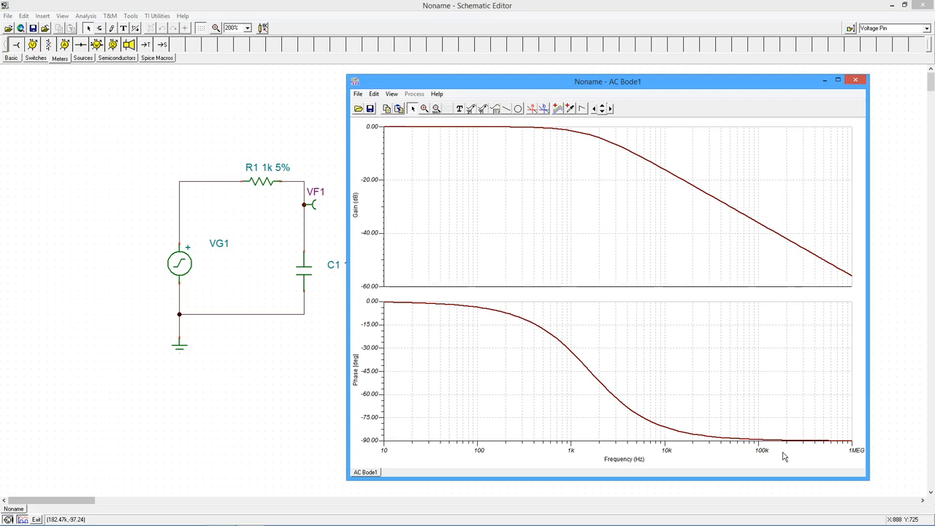
pyautogui.moveTo(777, 413)
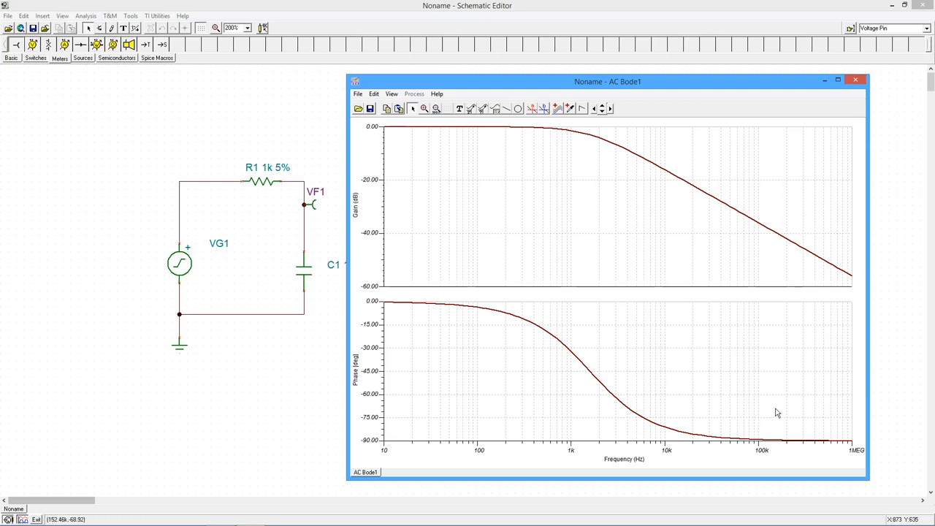
pyautogui.moveTo(397, 138)
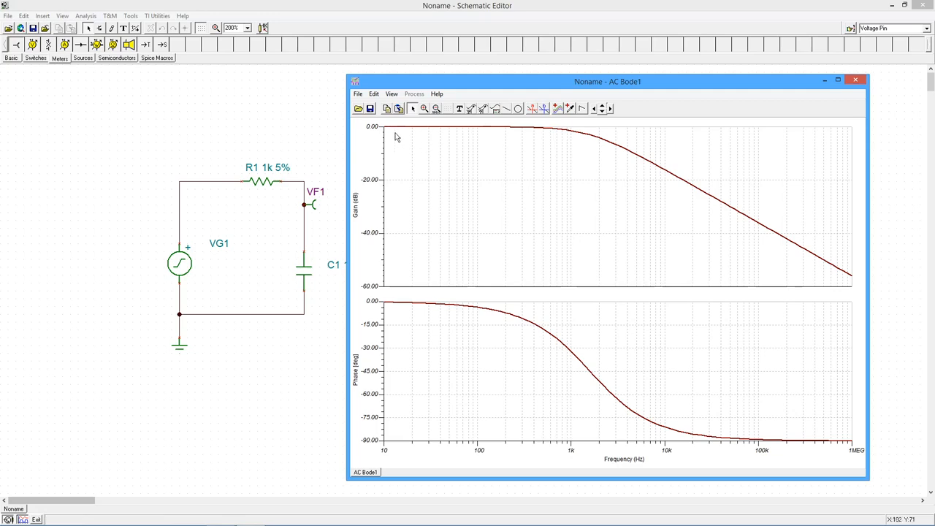
pyautogui.moveTo(528, 138)
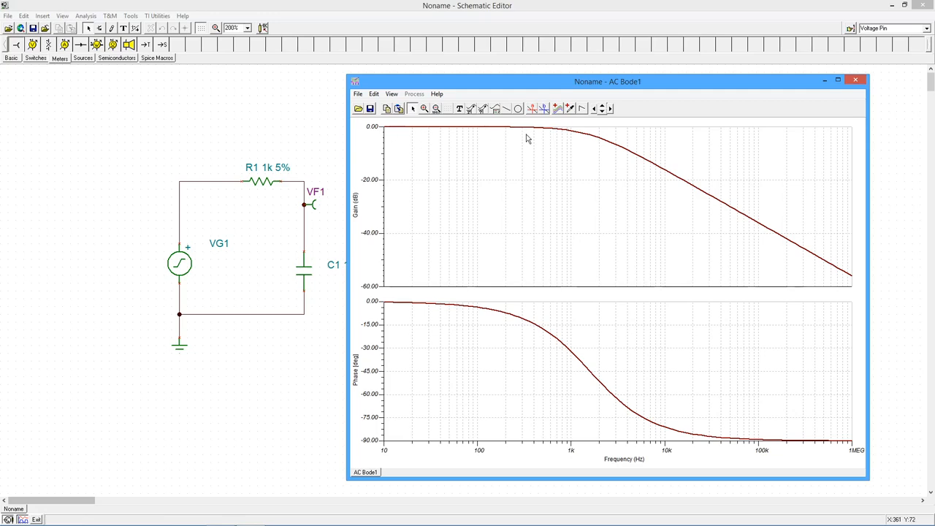
pyautogui.moveTo(625, 176)
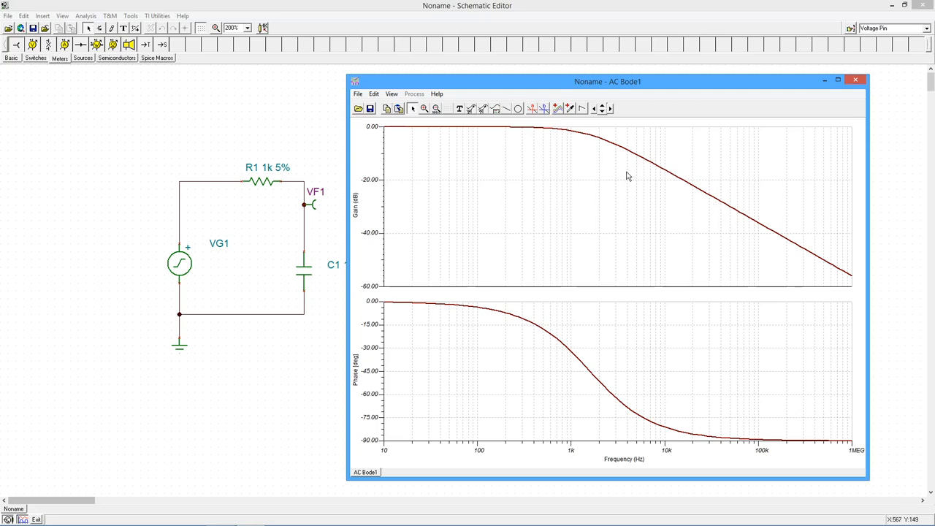
pyautogui.moveTo(765, 251)
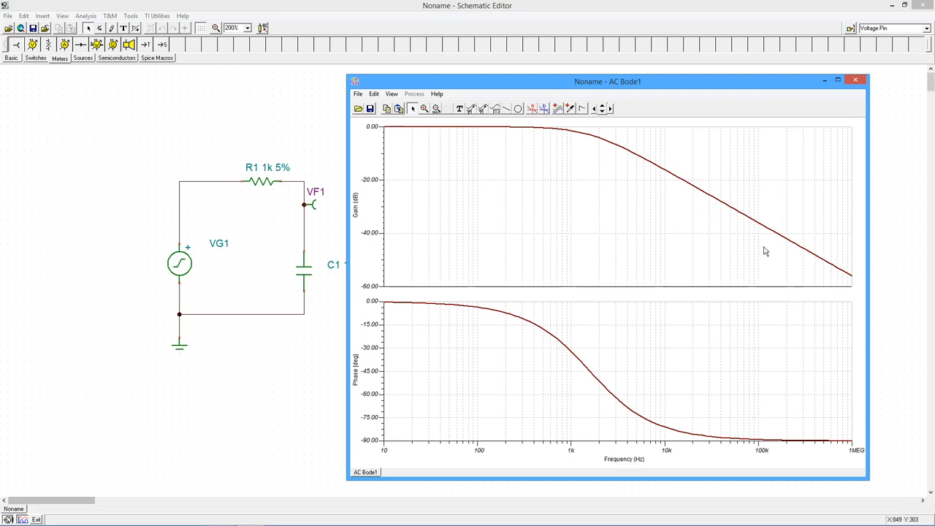
pyautogui.moveTo(617, 368)
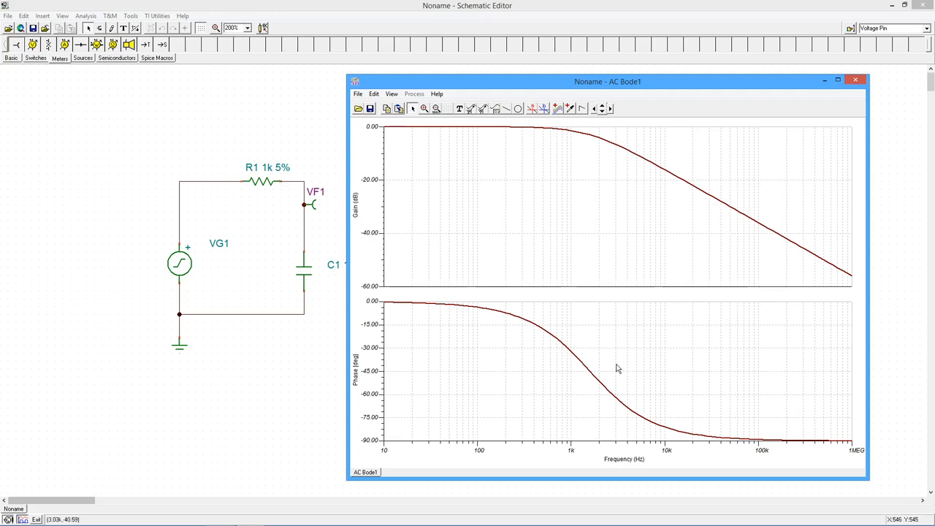
pyautogui.moveTo(400, 321)
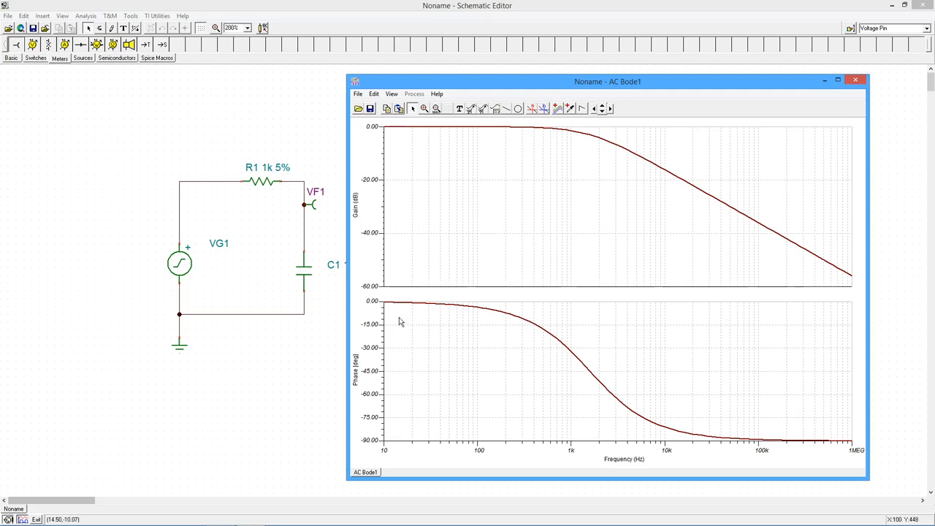
pyautogui.moveTo(499, 386)
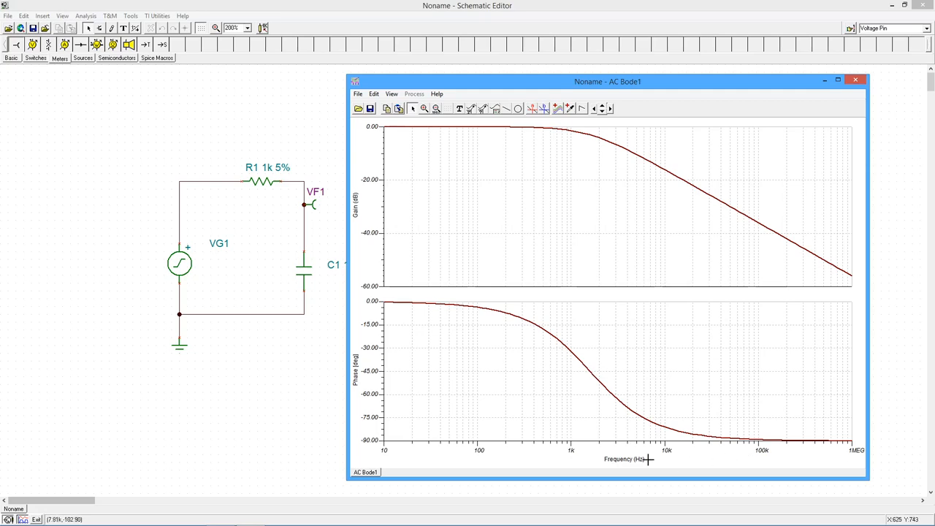
pyautogui.moveTo(380, 453)
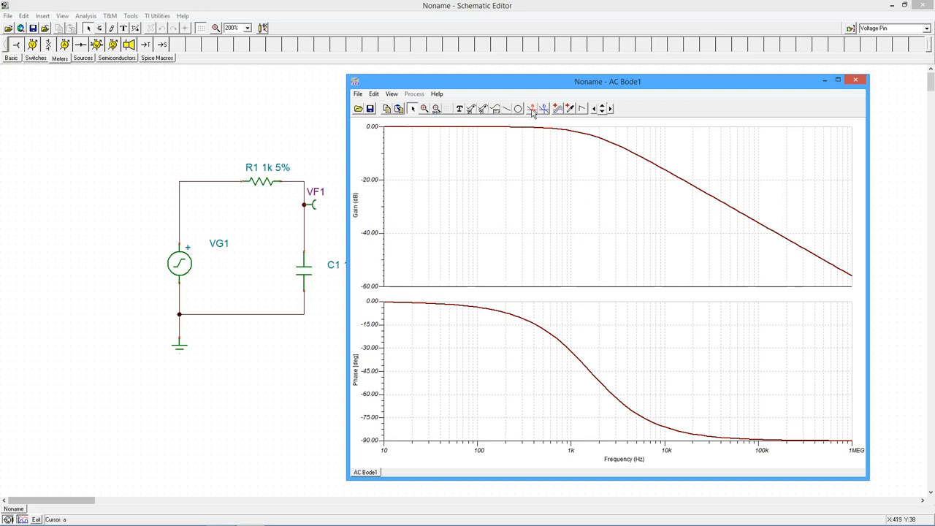
pyautogui.moveTo(534, 108)
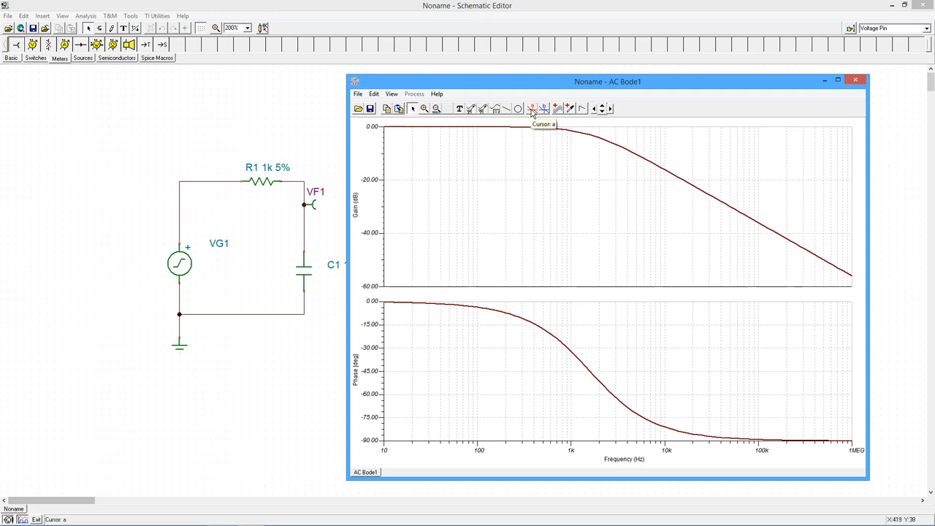
pyautogui.moveTo(661, 147)
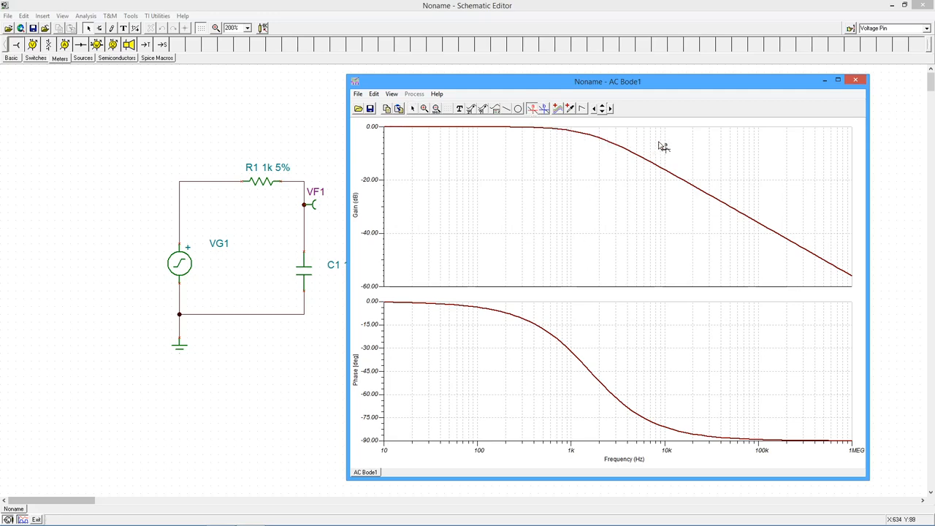
pyautogui.moveTo(640, 161)
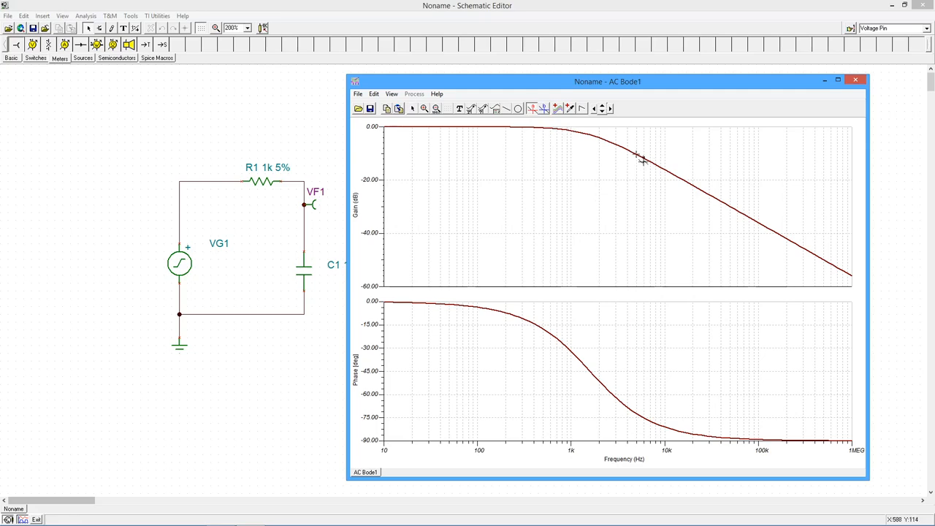
# Place cursor A on the gain curve and move it to the -3 dB corner.
pyautogui.click(635, 155)
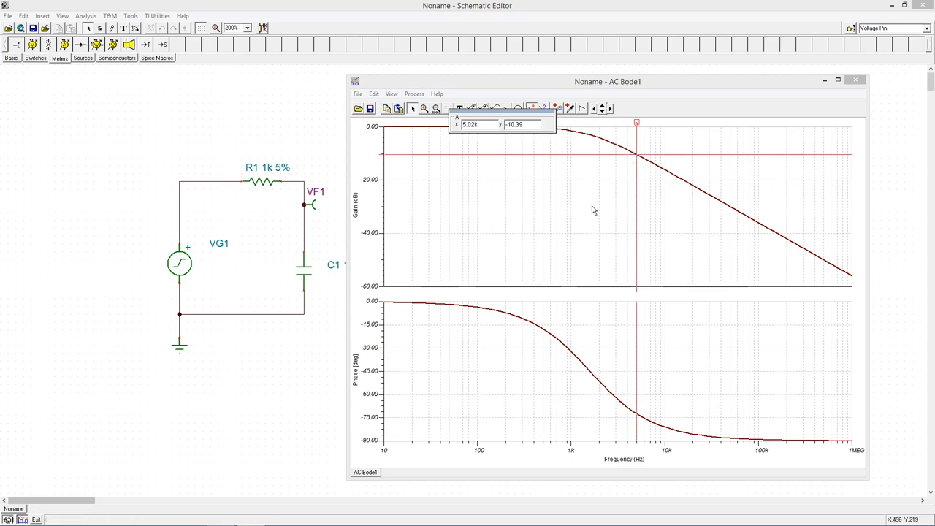
pyautogui.moveTo(644, 129)
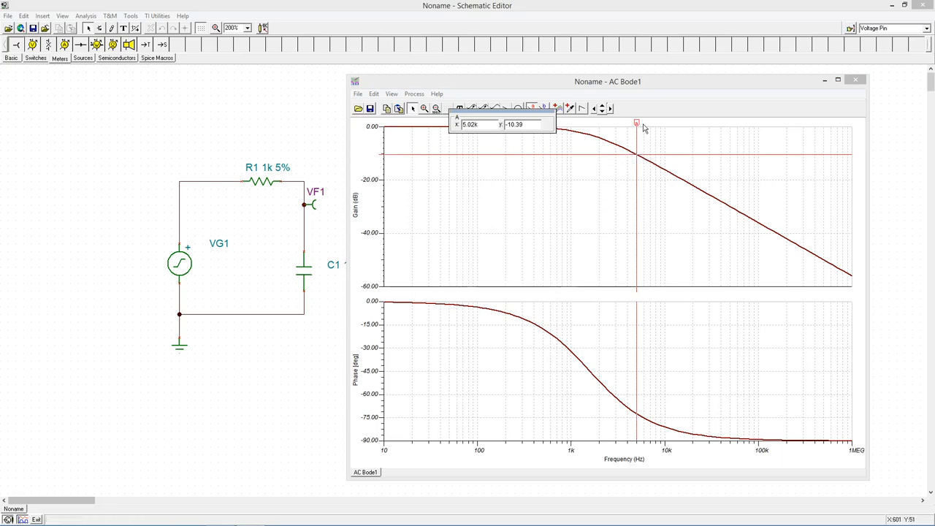
pyautogui.moveTo(636, 122); pyautogui.dragTo(595, 122)
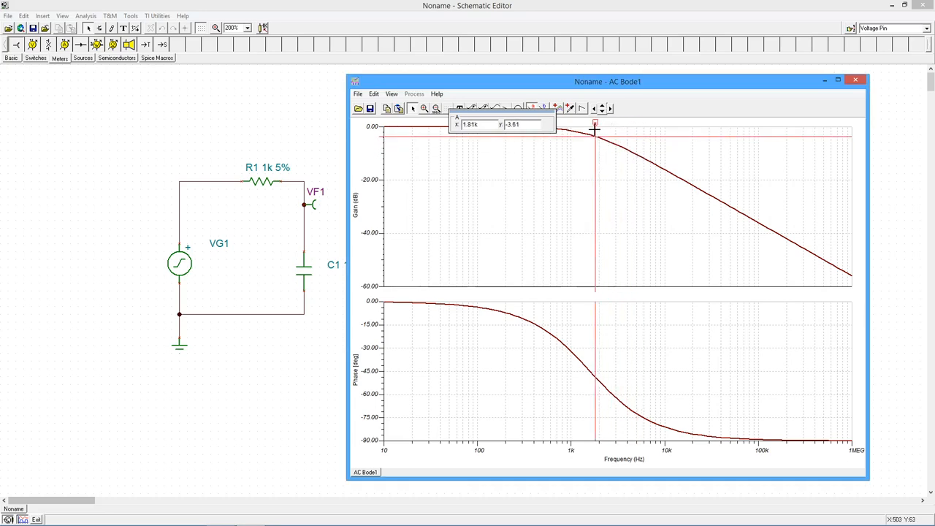
pyautogui.moveTo(595, 123); pyautogui.dragTo(590, 123)
pyautogui.write('-3')
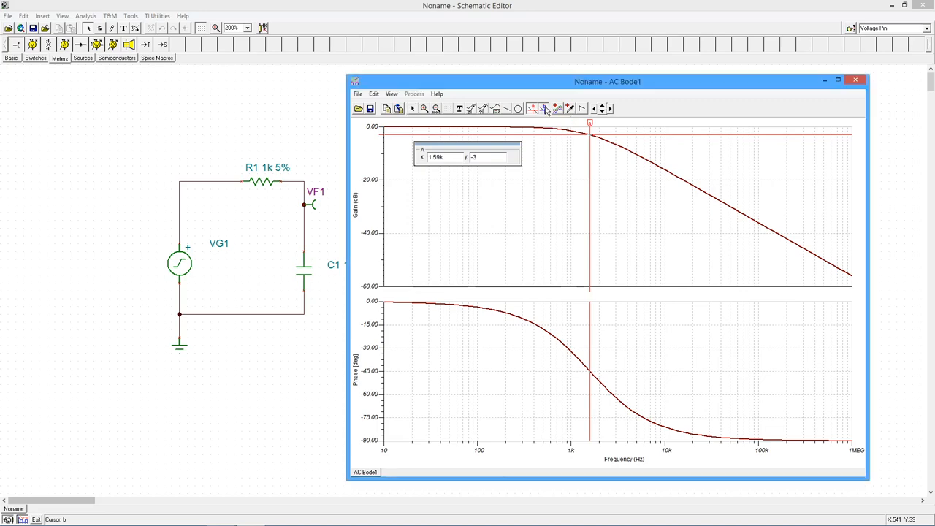
pyautogui.moveTo(727, 193)
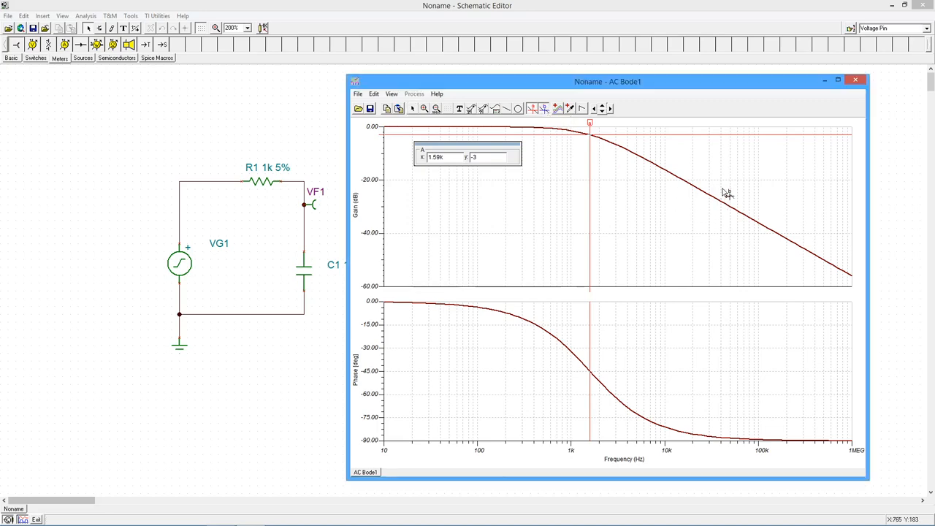
# Move cursor B to about 100 kHz and slide cursors A and B along the gain curve.
pyautogui.click(717, 198)
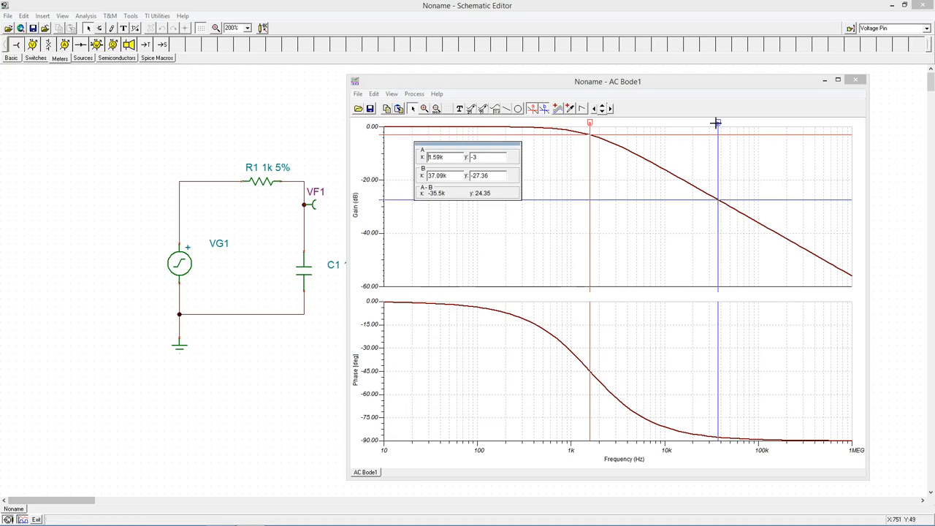
pyautogui.moveTo(716, 123); pyautogui.dragTo(703, 130)
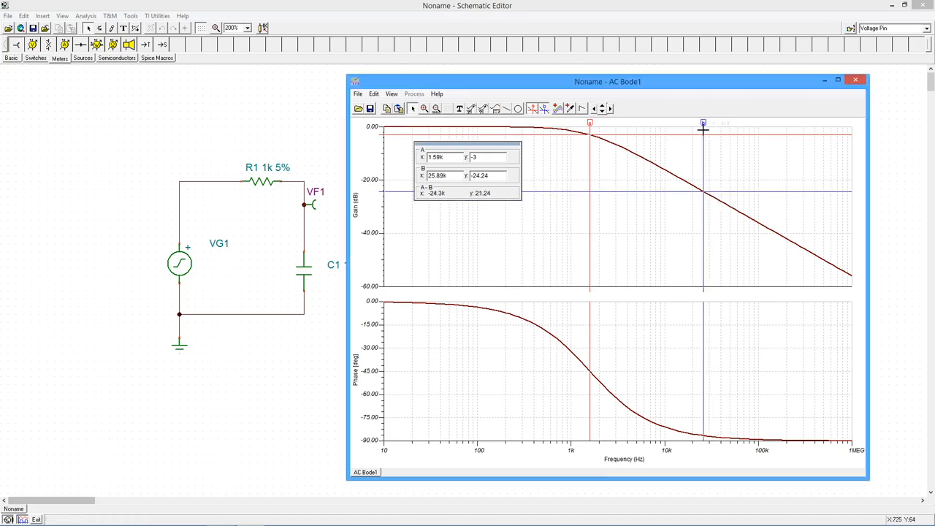
pyautogui.moveTo(703, 123); pyautogui.dragTo(718, 123)
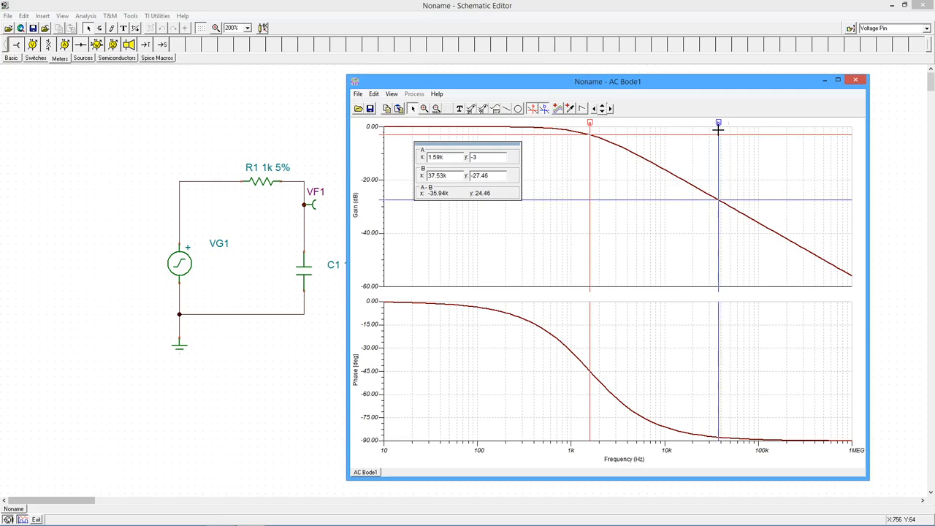
pyautogui.moveTo(717, 131); pyautogui.dragTo(750, 141)
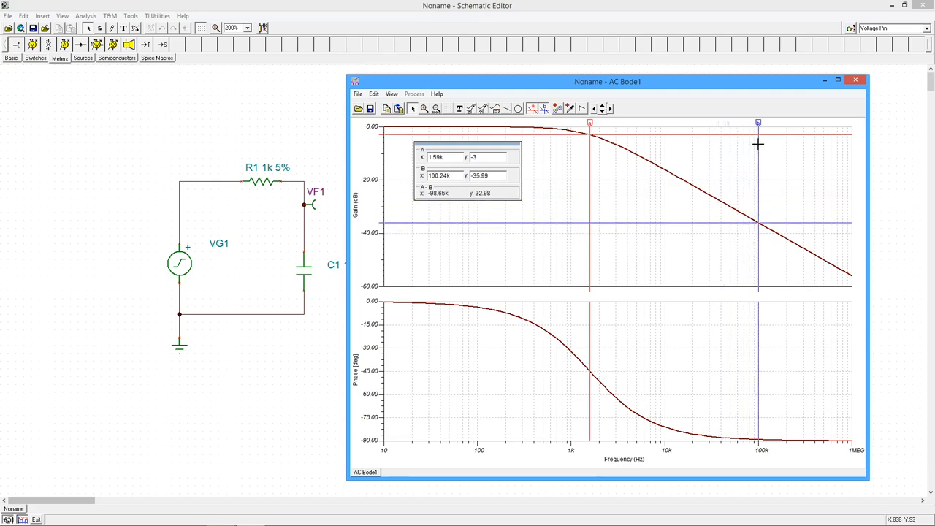
pyautogui.moveTo(761, 149)
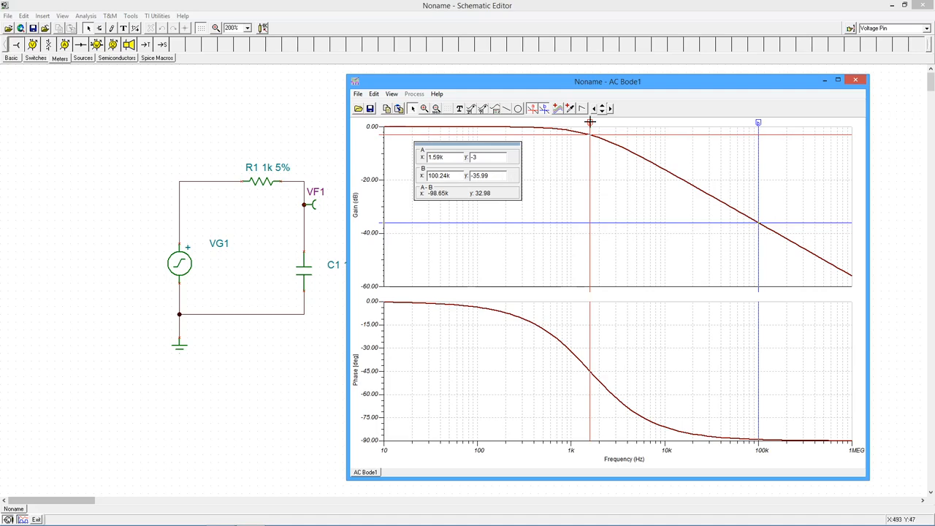
pyautogui.moveTo(590, 122); pyautogui.dragTo(610, 122)
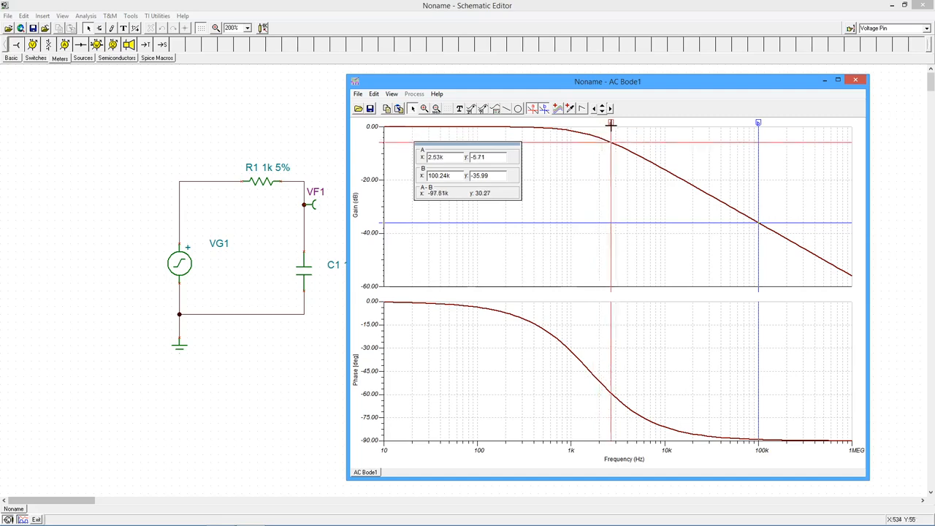
pyautogui.moveTo(610, 123); pyautogui.dragTo(665, 123)
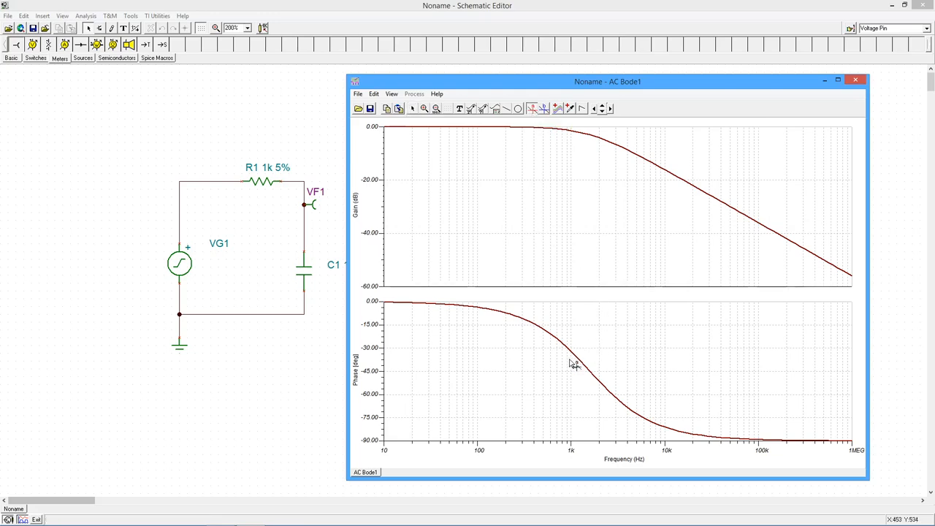
pyautogui.moveTo(562, 347)
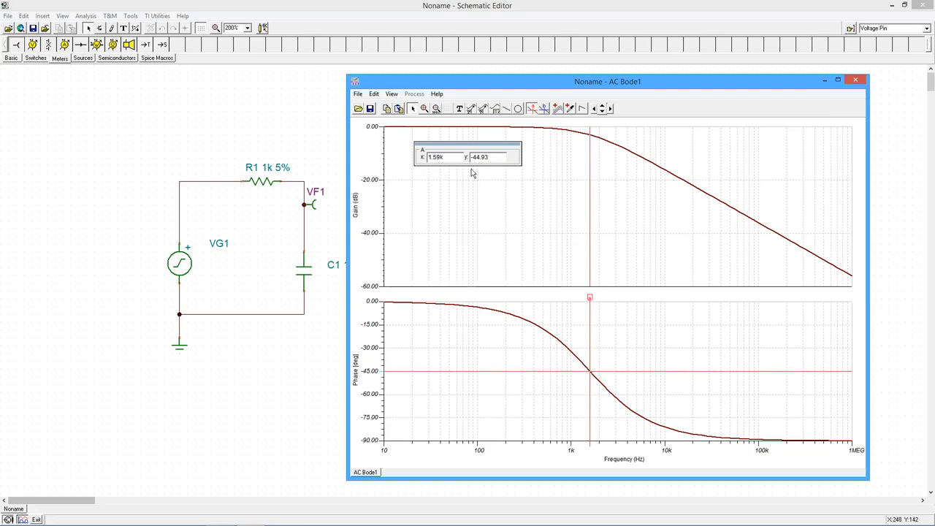
pyautogui.moveTo(482, 176)
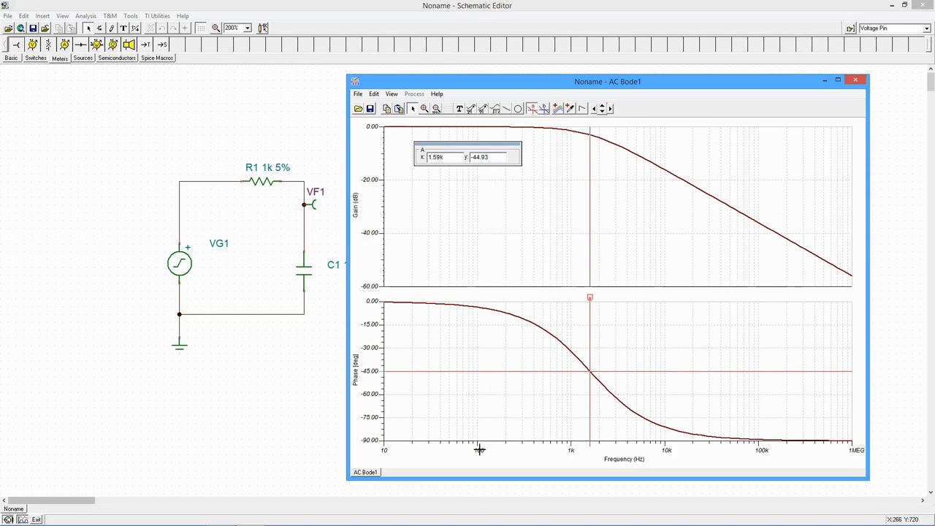
pyautogui.moveTo(479, 449)
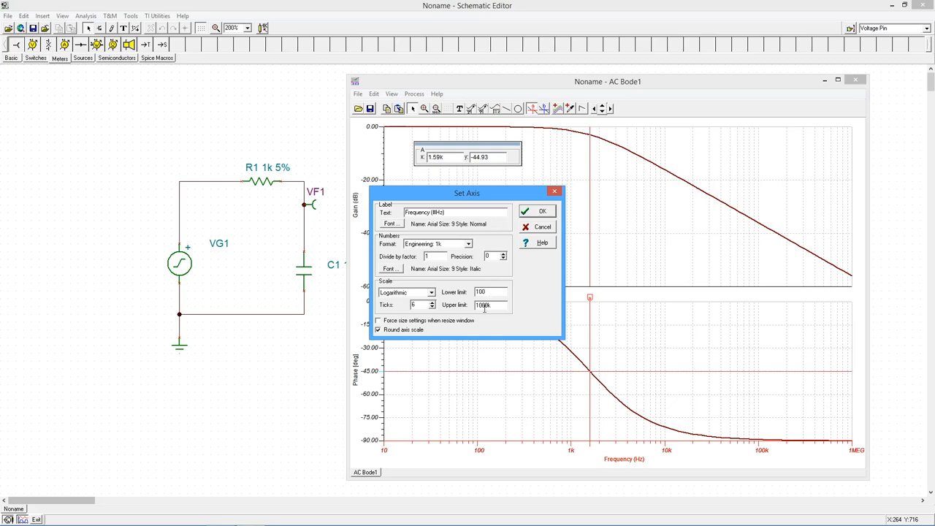
pyautogui.moveTo(519, 317)
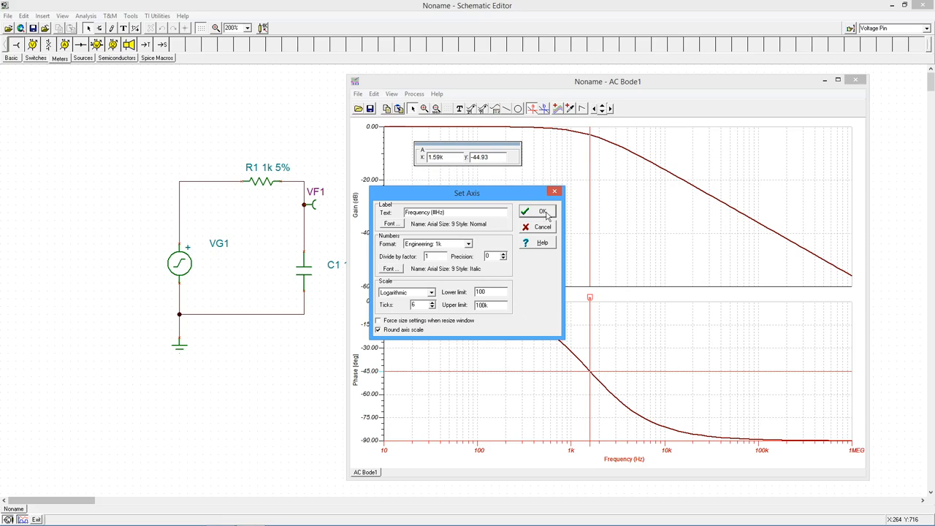
# Apply a 100 Hz lower and 100k upper frequency-axis limit.
pyautogui.click(543, 211)
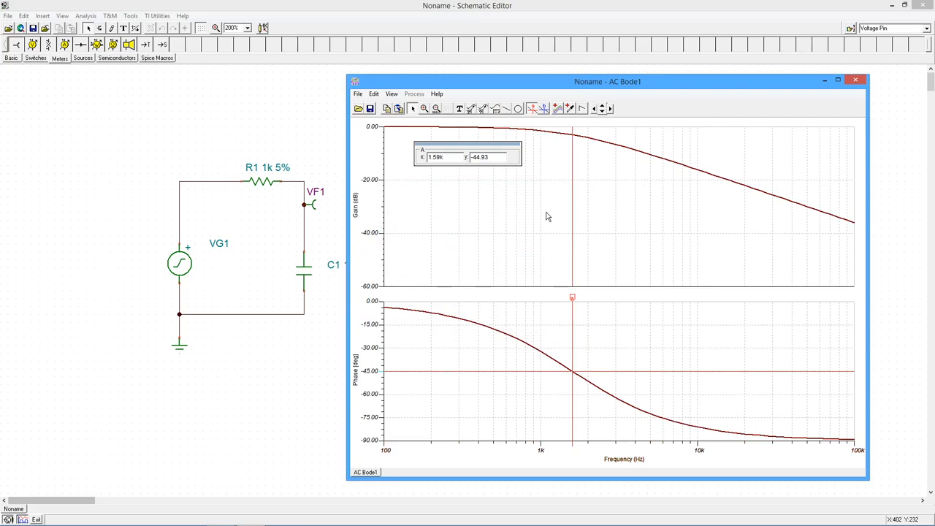
pyautogui.moveTo(741, 451)
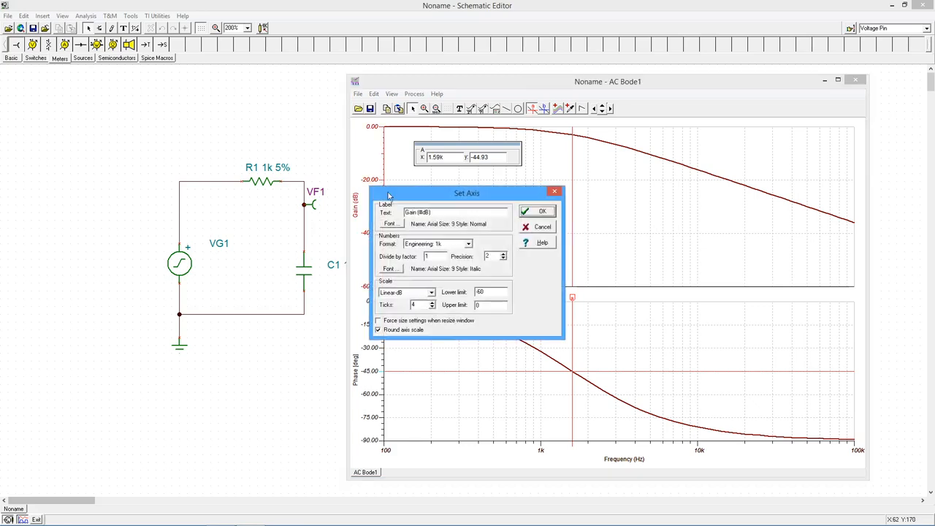
pyautogui.moveTo(451, 248)
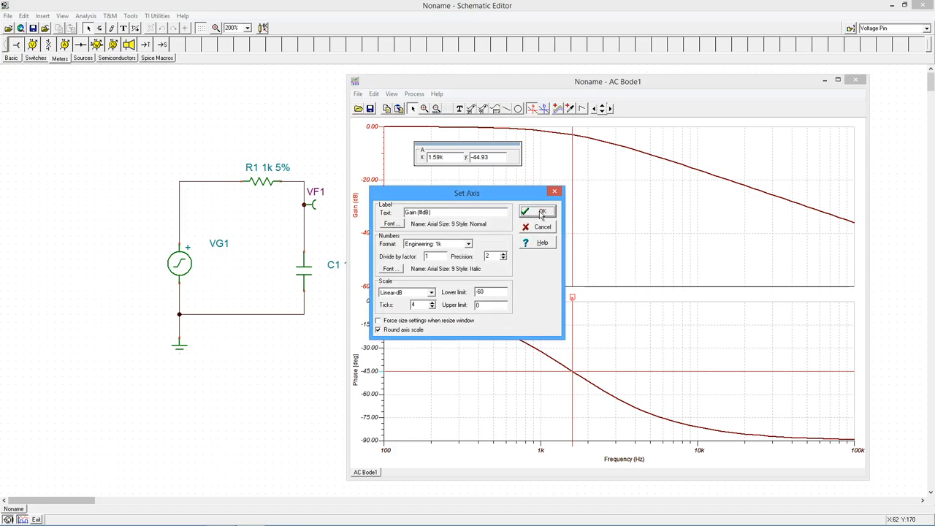
pyautogui.click(541, 211)
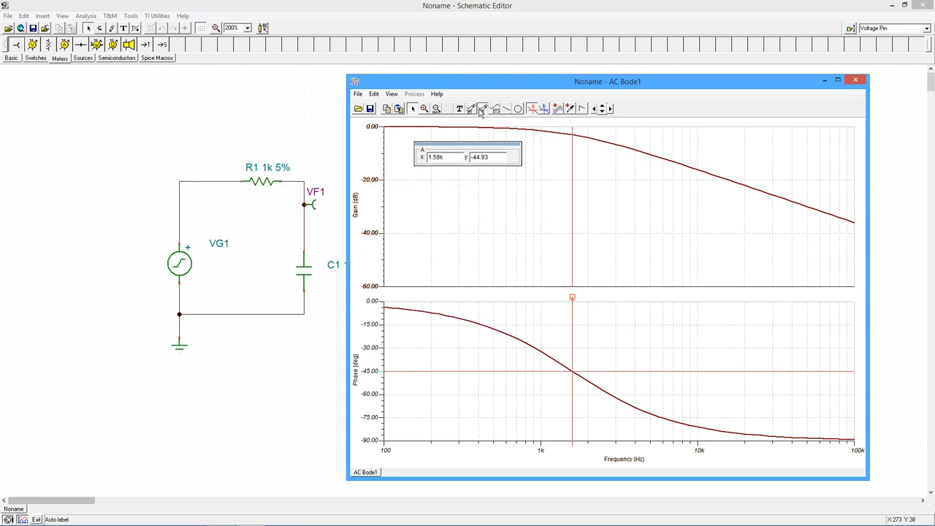
pyautogui.moveTo(654, 185)
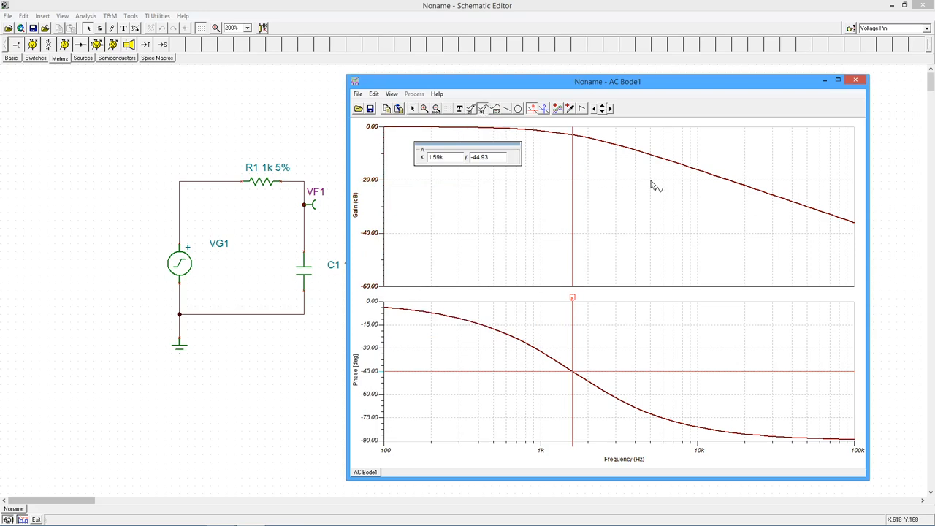
pyautogui.moveTo(656, 157)
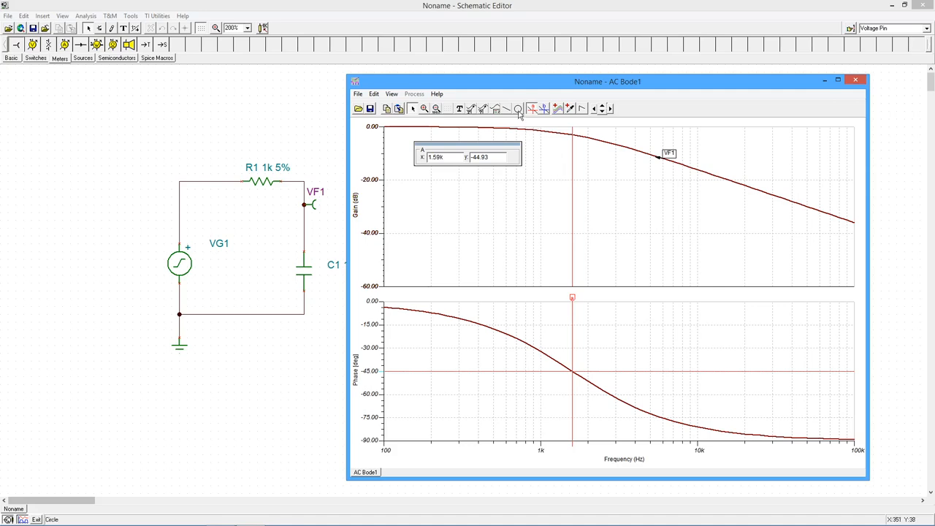
pyautogui.moveTo(495, 108)
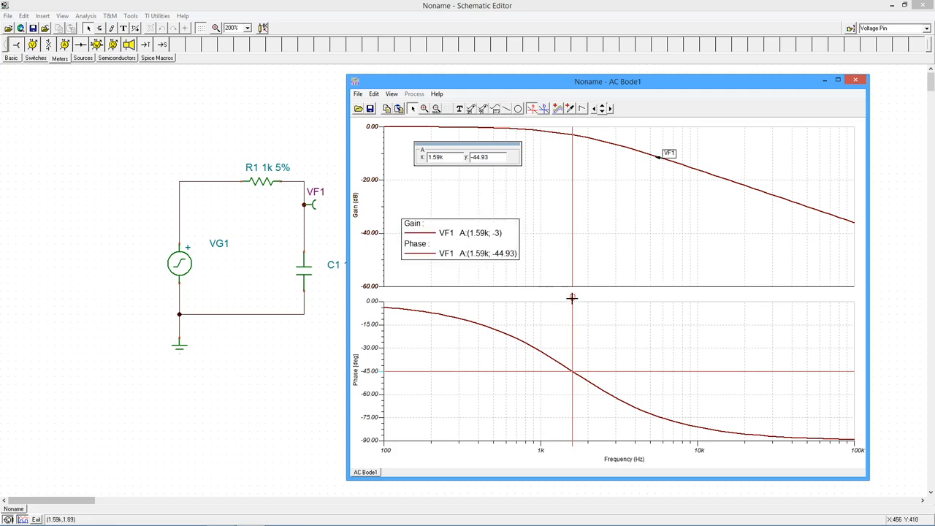
pyautogui.moveTo(573, 297)
pyautogui.write('-45')
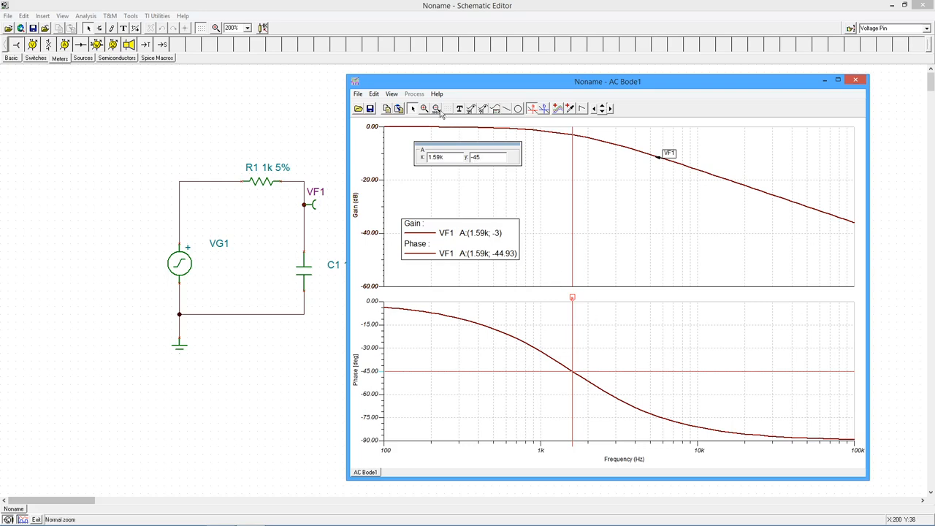
pyautogui.click(391, 93)
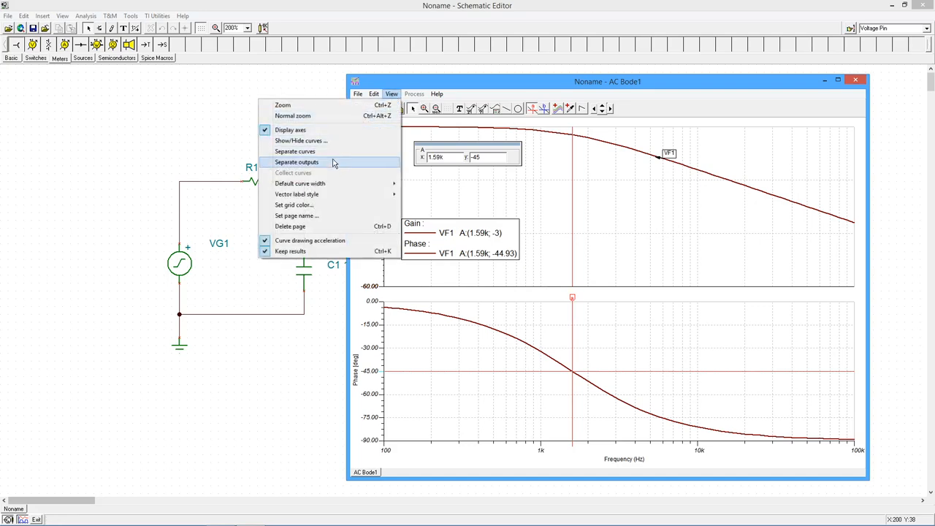
pyautogui.moveTo(299, 183)
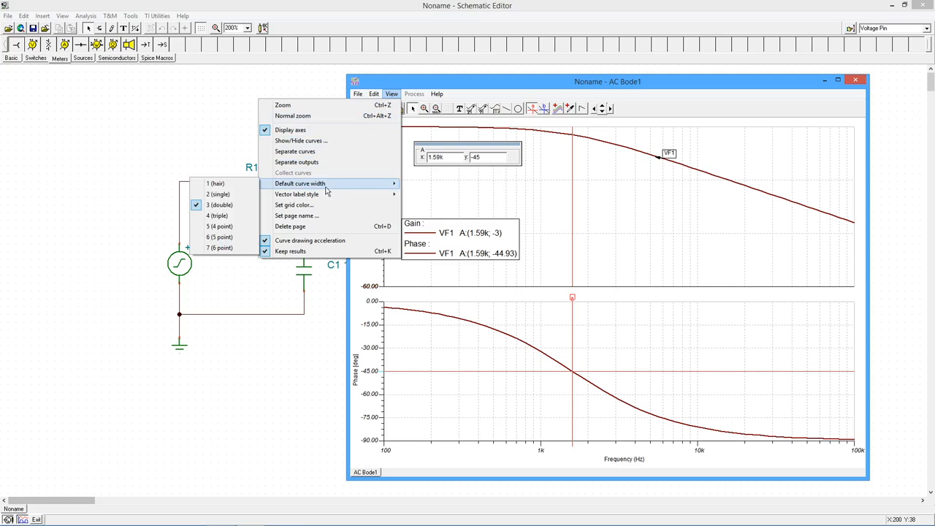
pyautogui.moveTo(296, 194)
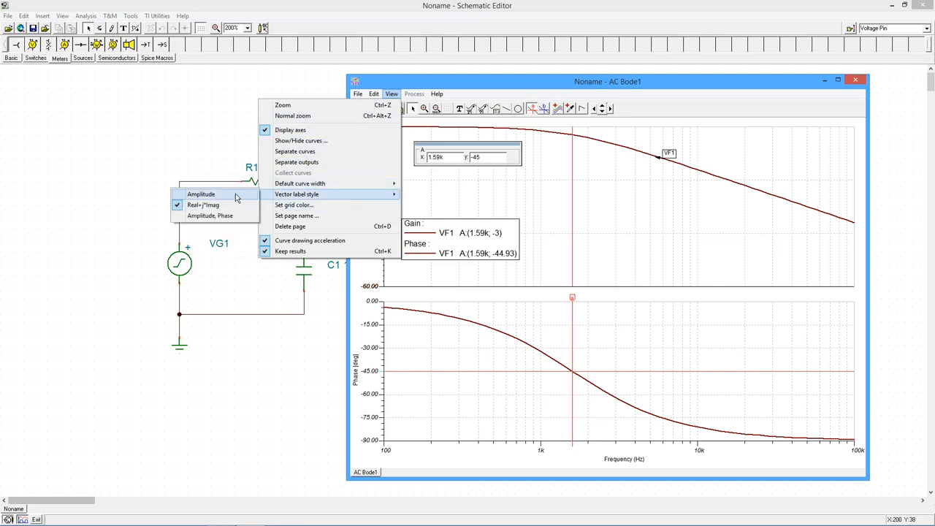
pyautogui.moveTo(237, 218)
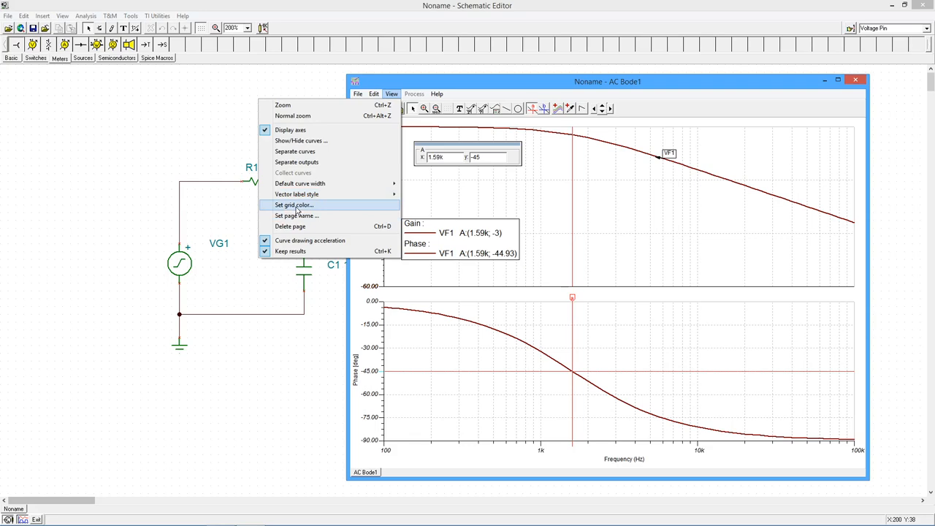
pyautogui.moveTo(311, 140)
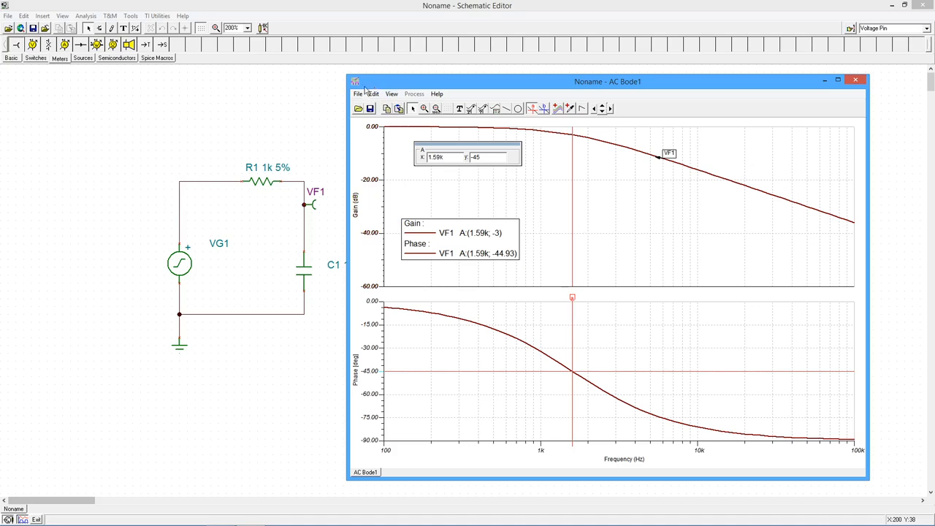
# Browse the plot's export formats without choosing one, then close AC Bode1.
pyautogui.click(358, 93)
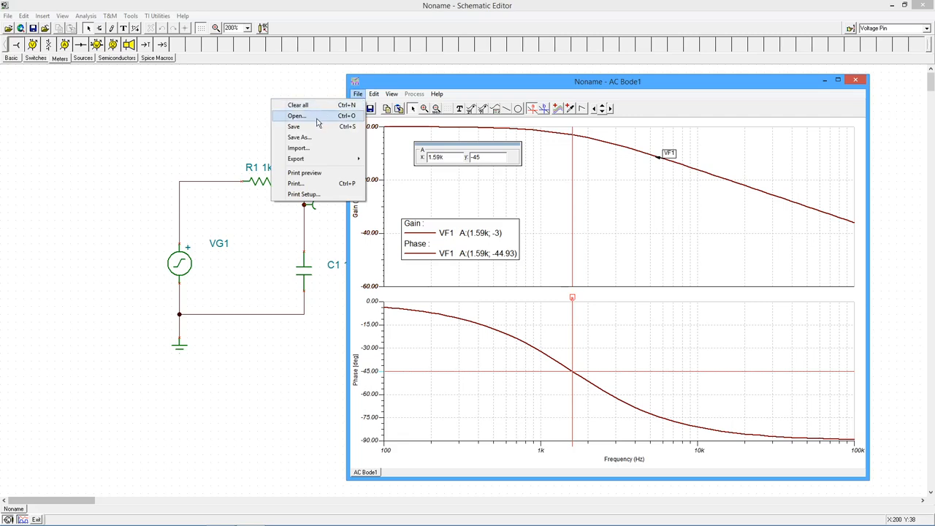
pyautogui.moveTo(312, 147)
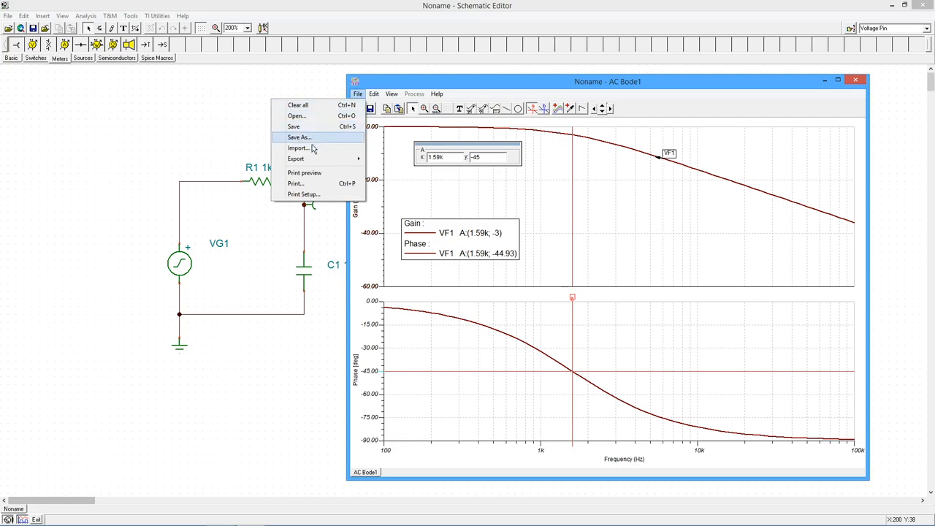
pyautogui.click(296, 159)
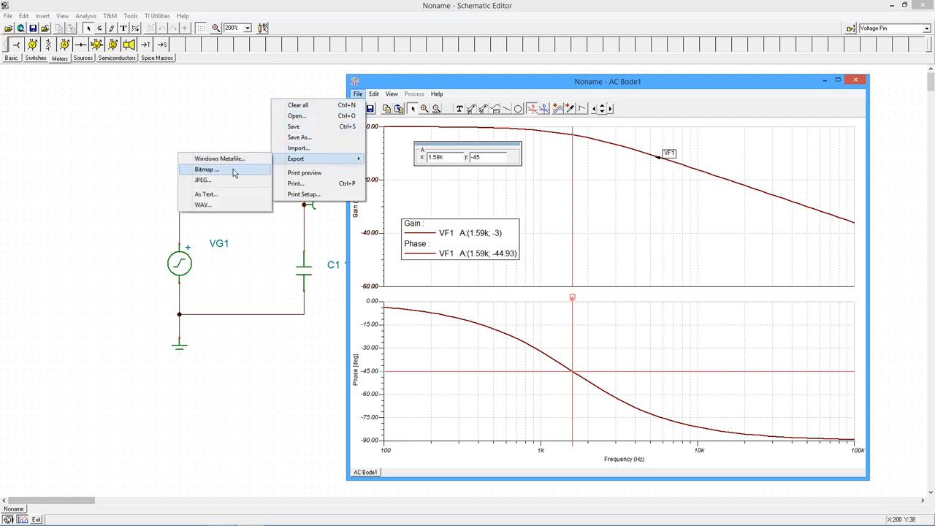
pyautogui.moveTo(202, 181)
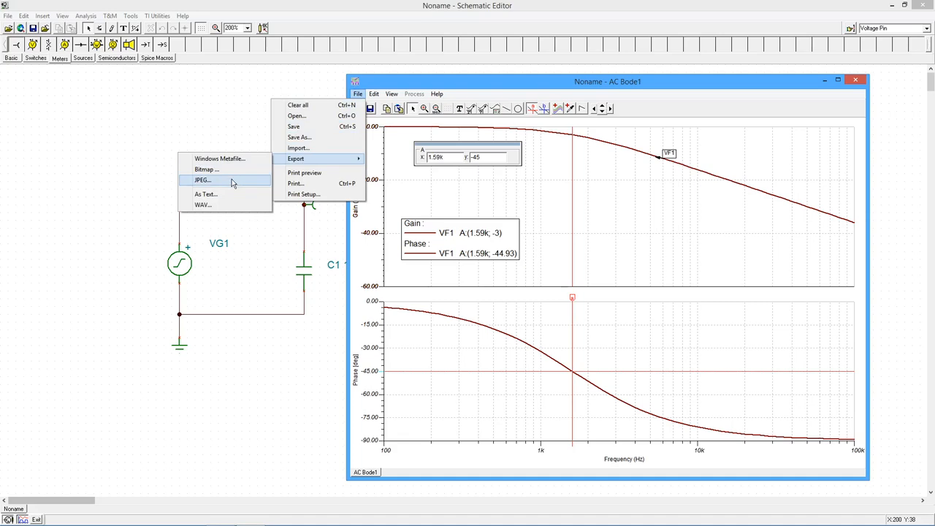
pyautogui.moveTo(271, 125)
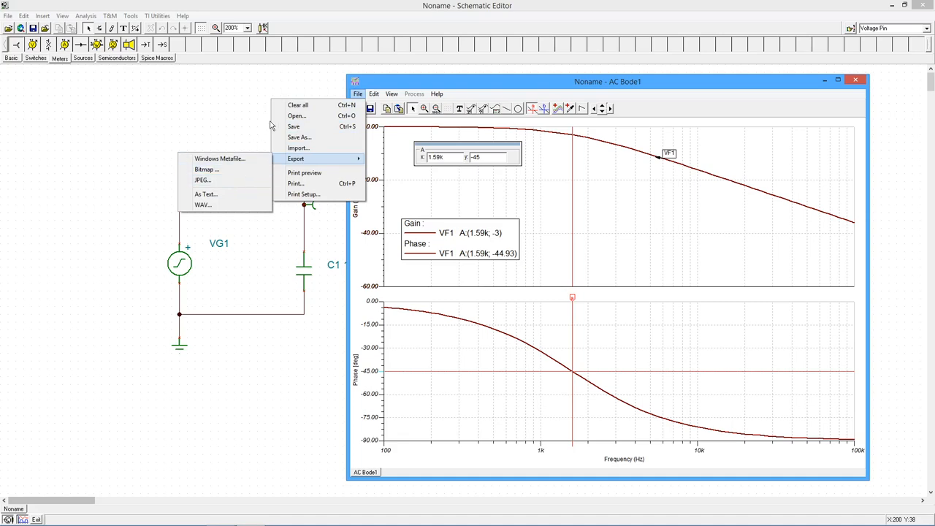
pyautogui.click(391, 94)
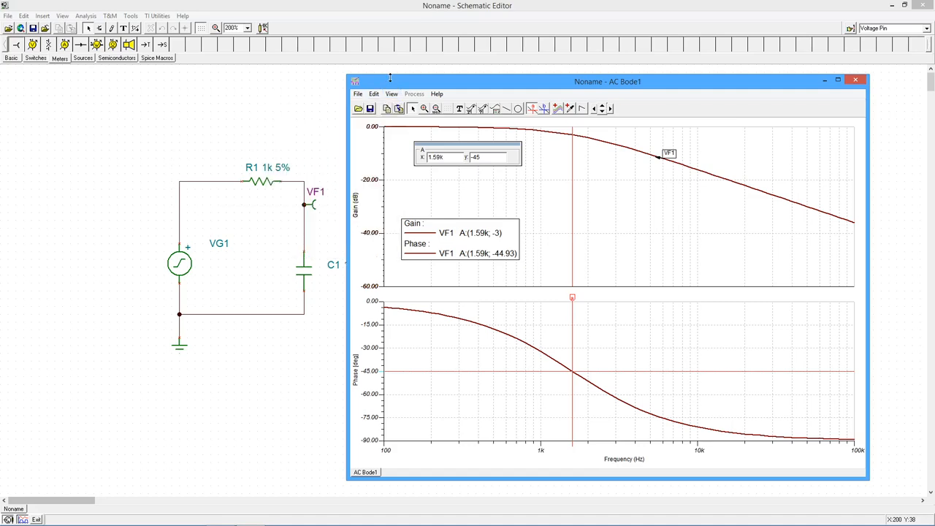
pyautogui.moveTo(856, 80)
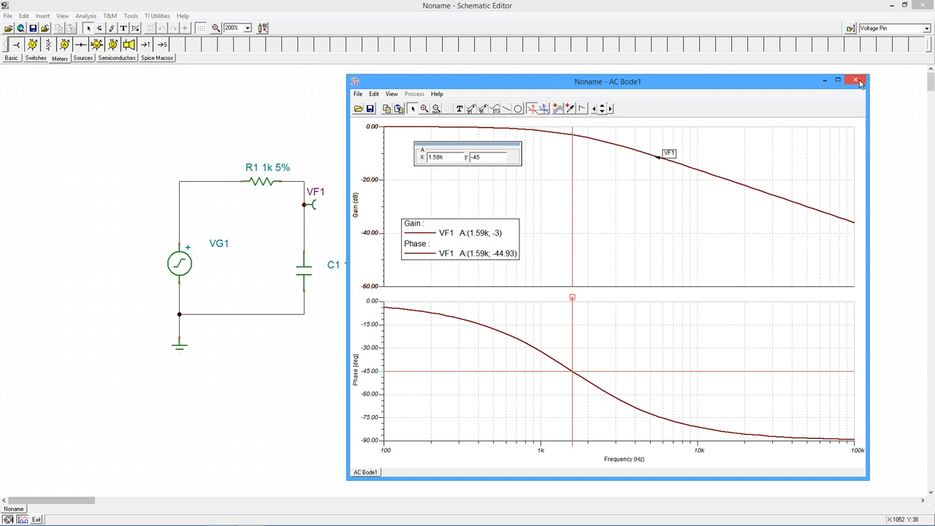
pyautogui.click(856, 80)
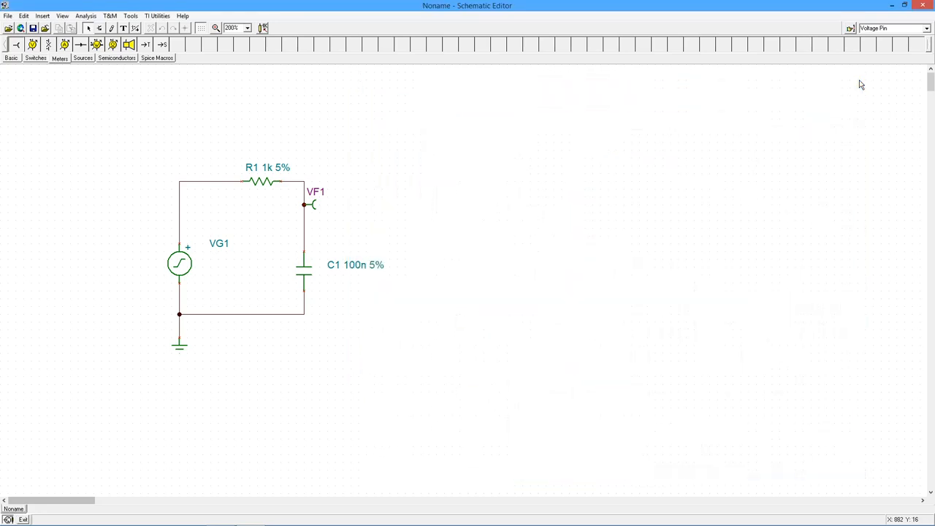